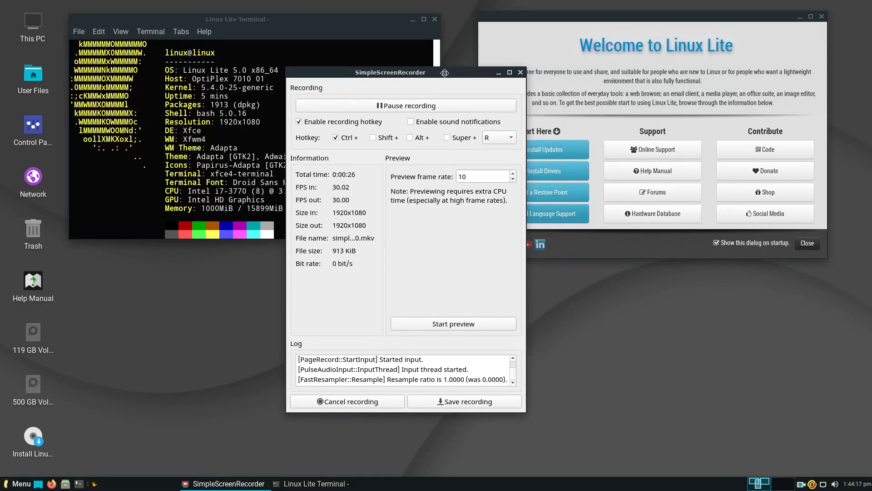
mouse_move(714, 343)
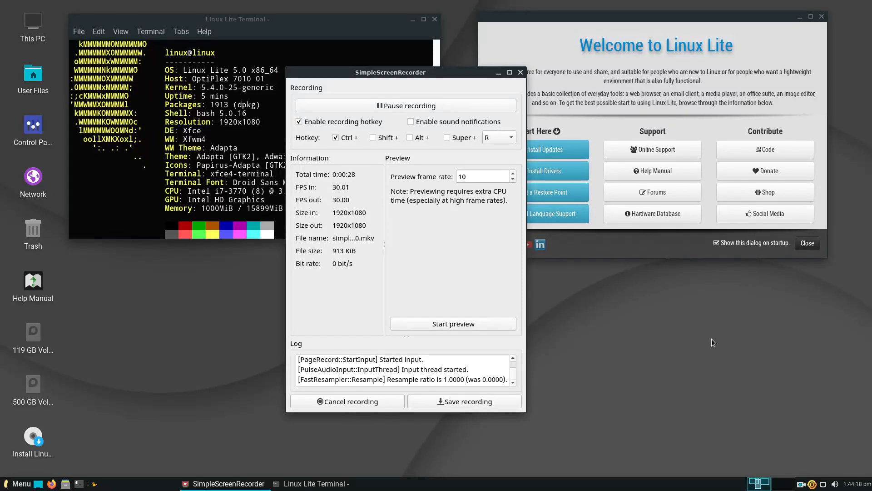
mouse_move(494, 114)
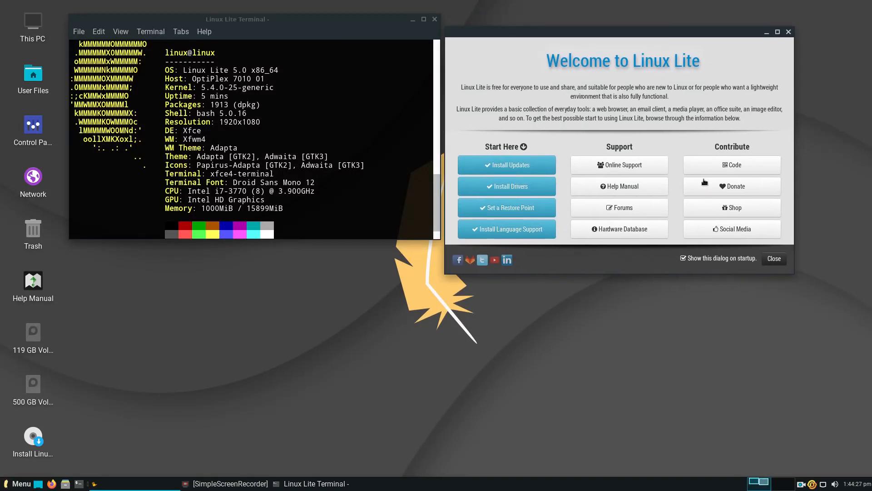
mouse_move(774, 258)
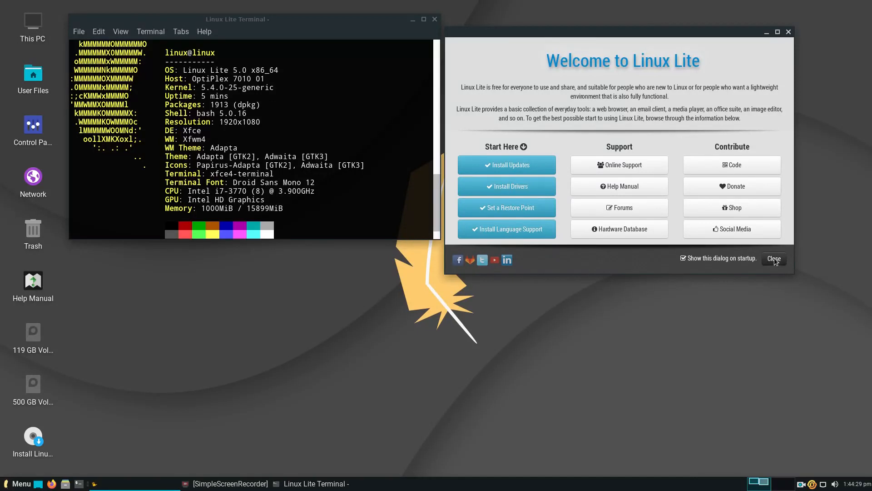
Close the Welcome dialog and scroll the terminal back to the neofetch install output.
click(772, 258)
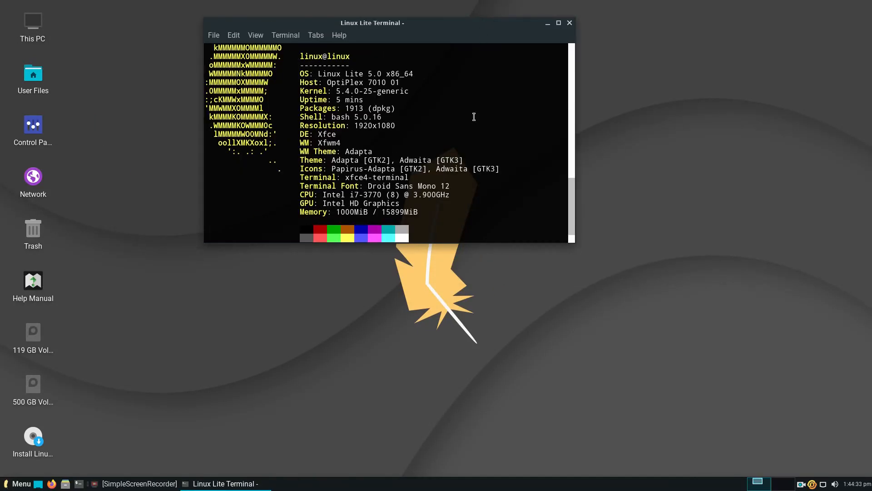
mouse_move(431, 97)
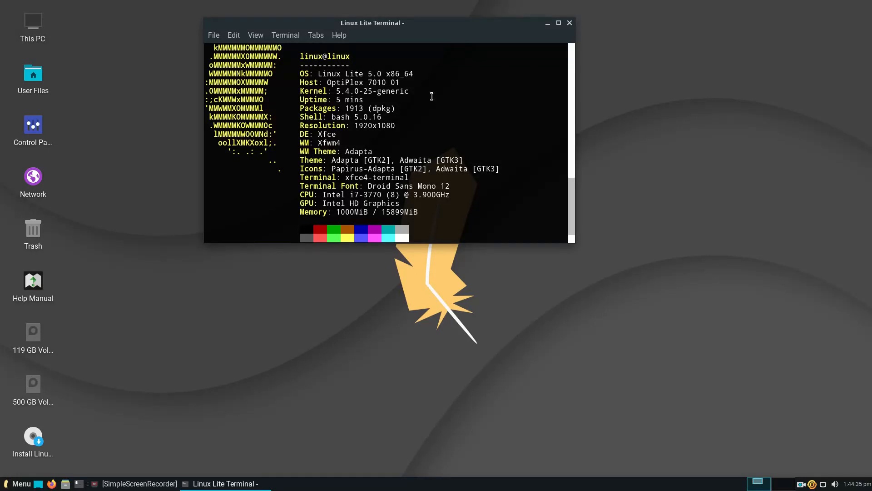
mouse_move(359, 95)
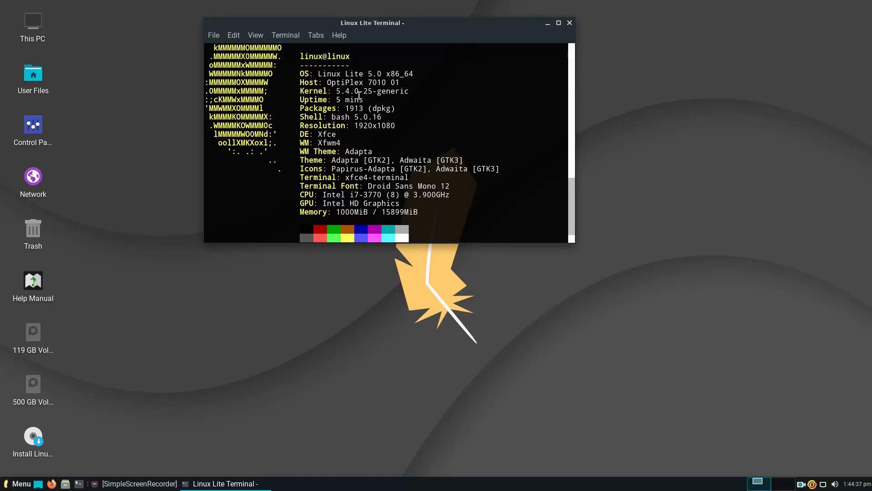
mouse_move(400, 103)
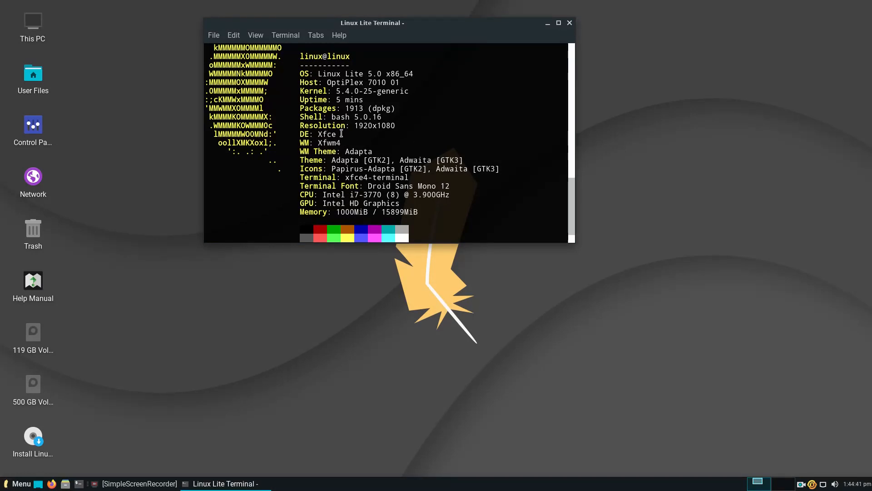
mouse_move(365, 148)
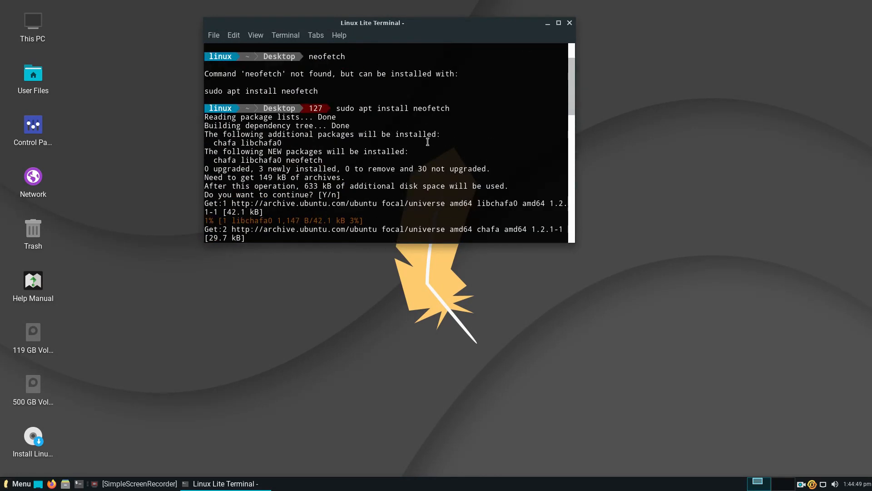
scroll(up, 3)
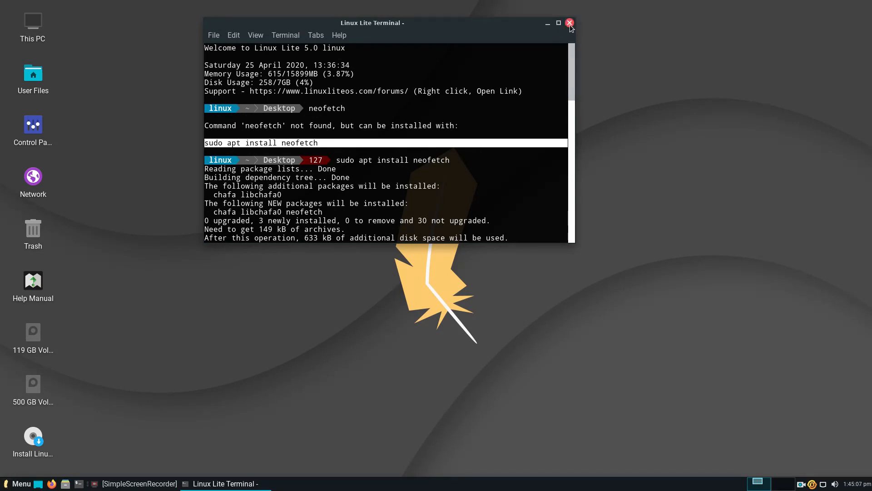
Close the terminal and browse the desktop menu's Applications > Settings list toward Menu Editor.
click(569, 23)
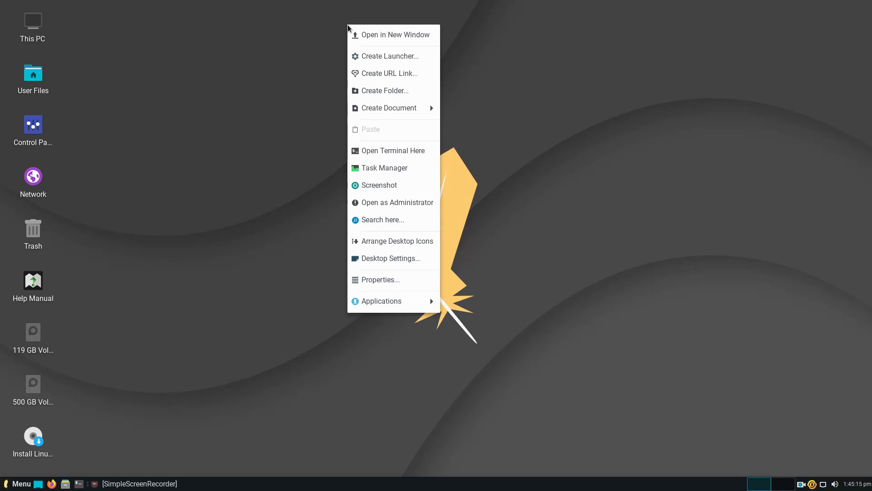
mouse_move(382, 49)
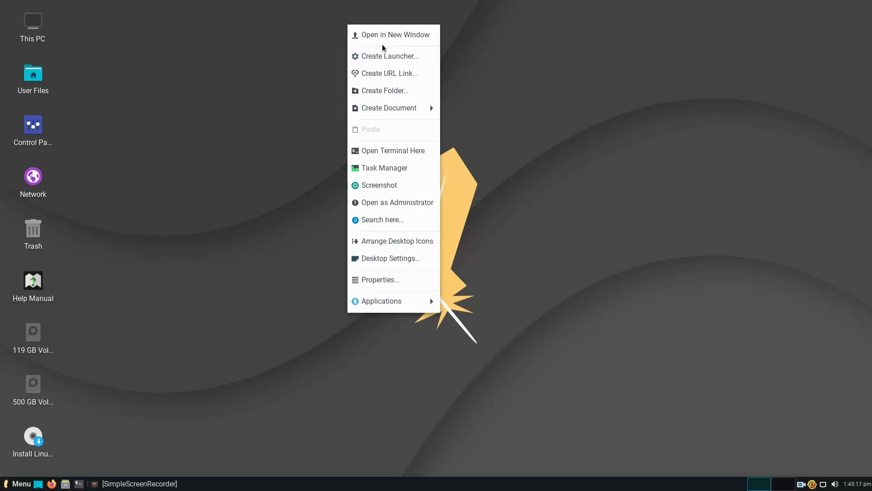
mouse_move(393, 55)
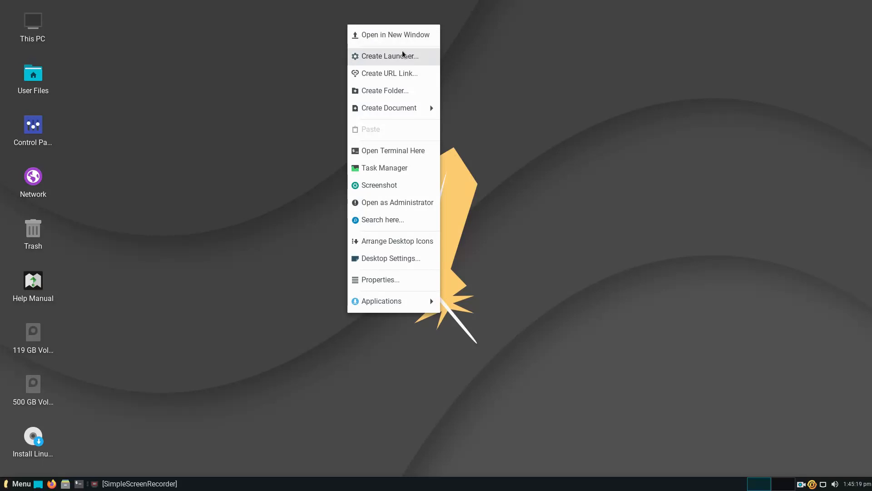
mouse_move(392, 300)
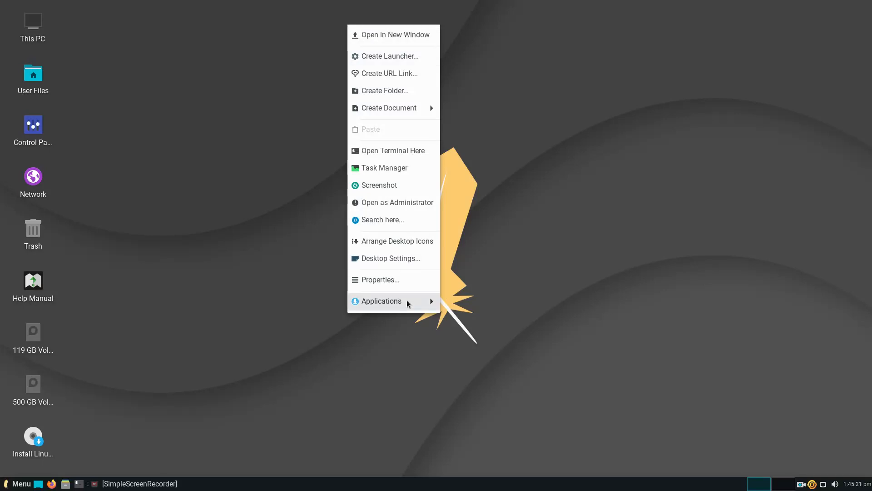
click(381, 301)
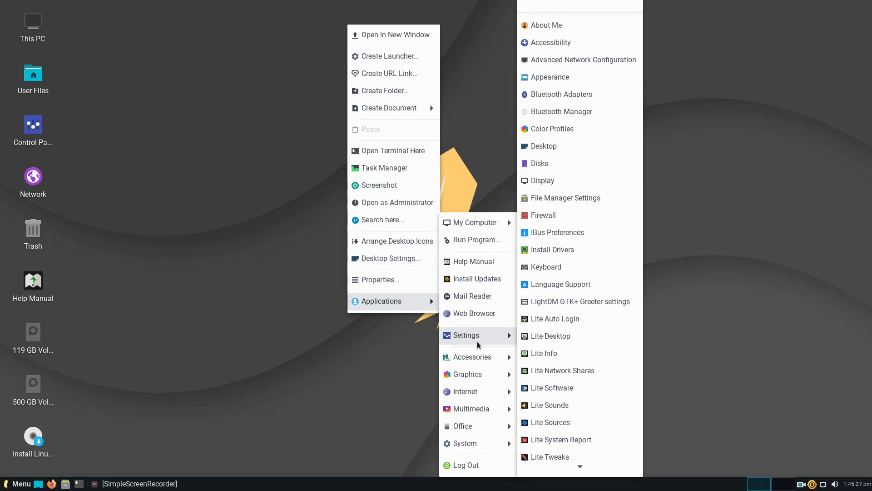
scroll(down, 3)
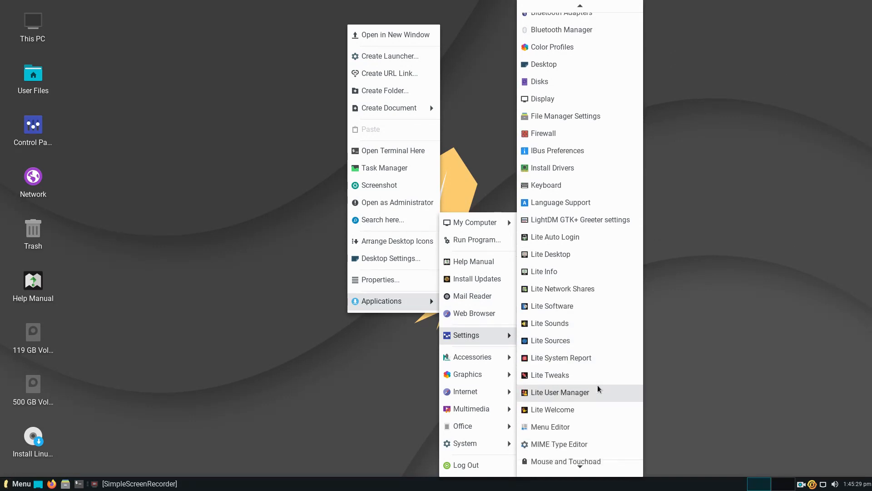
mouse_move(580, 288)
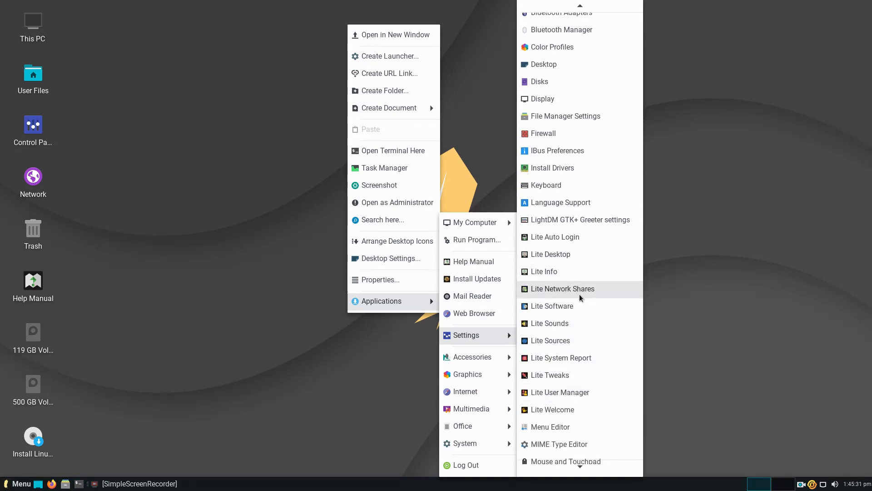
mouse_move(567, 305)
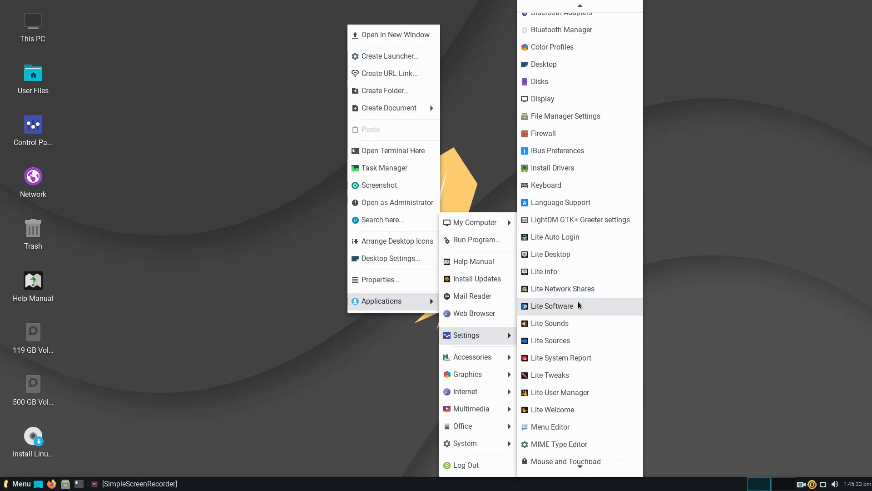
mouse_move(560, 357)
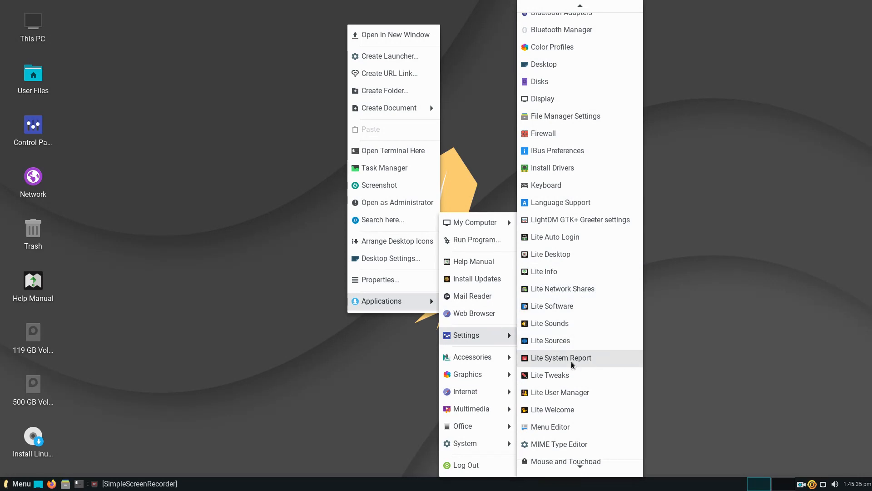
mouse_move(571, 376)
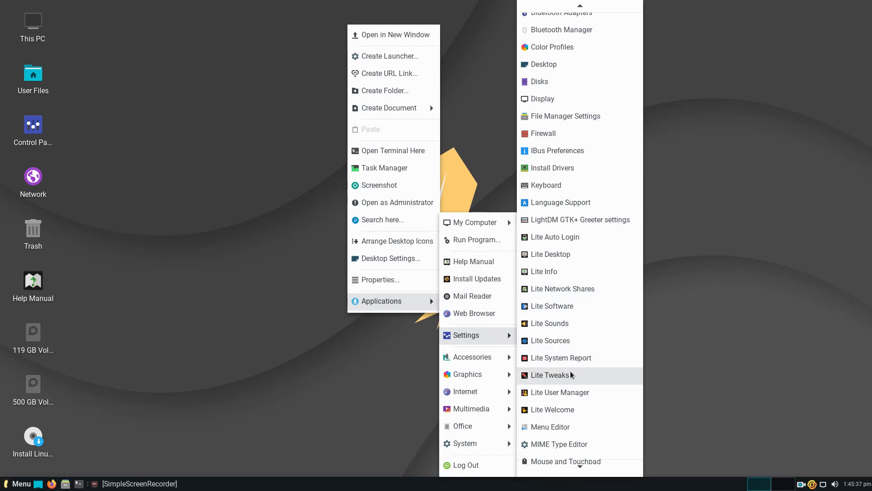
Launch Lite Tweaks and scroll through its list of maintenance tasks.
click(551, 374)
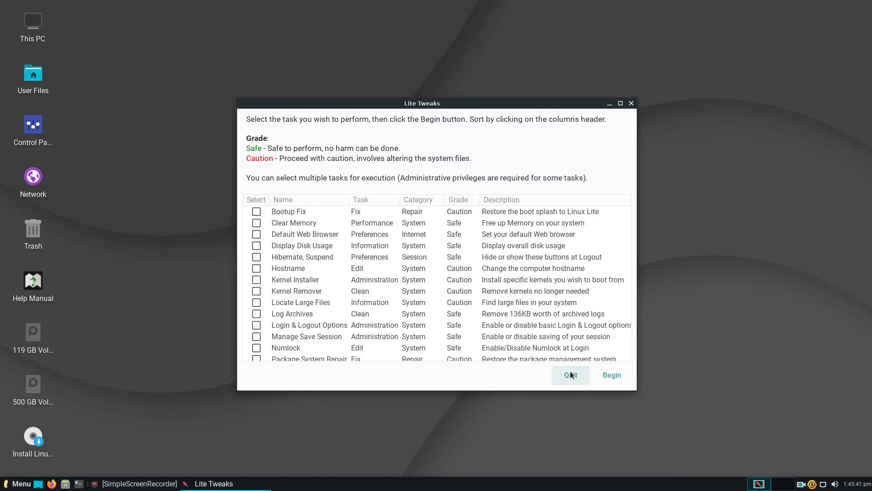
mouse_move(361, 130)
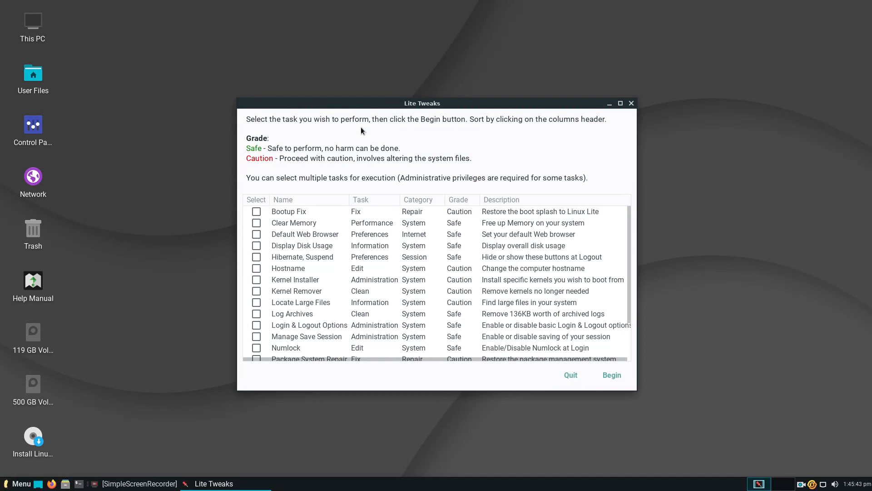
mouse_move(490, 150)
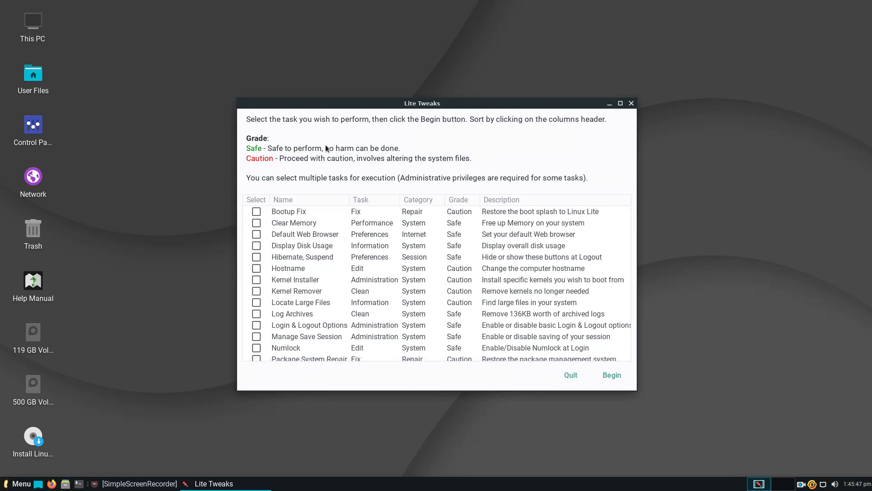
mouse_move(338, 144)
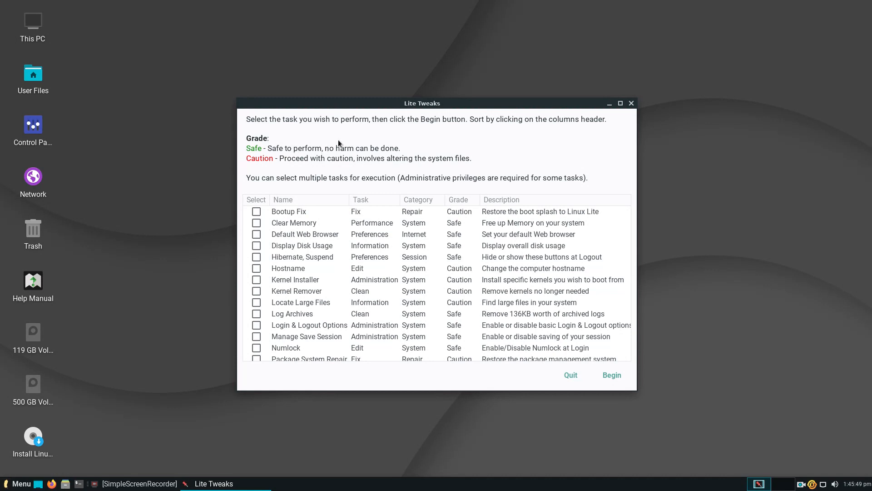
mouse_move(406, 167)
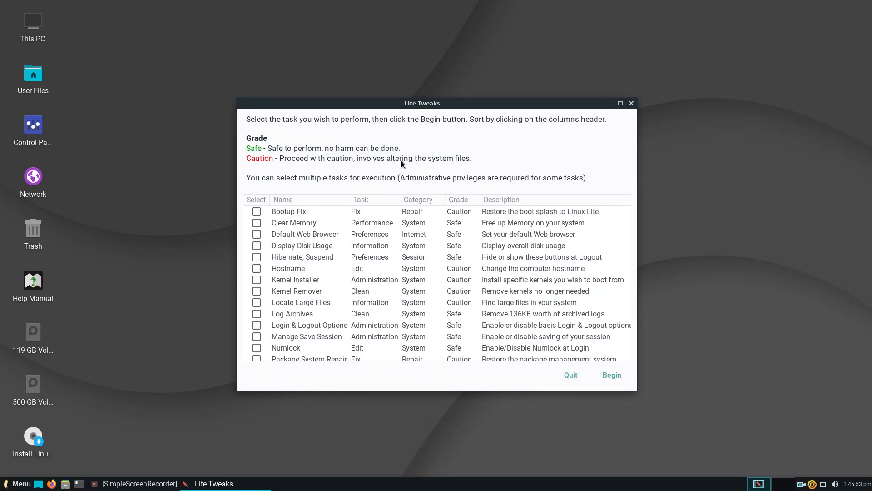
mouse_move(458, 165)
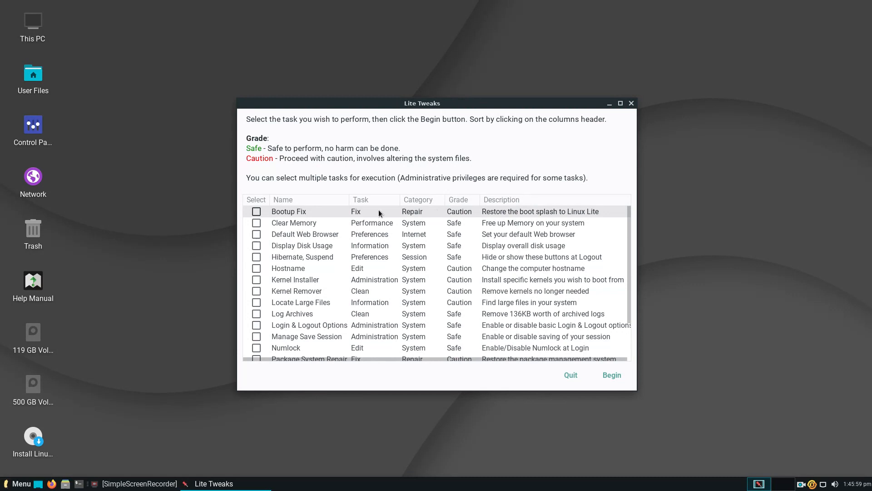
mouse_move(458, 199)
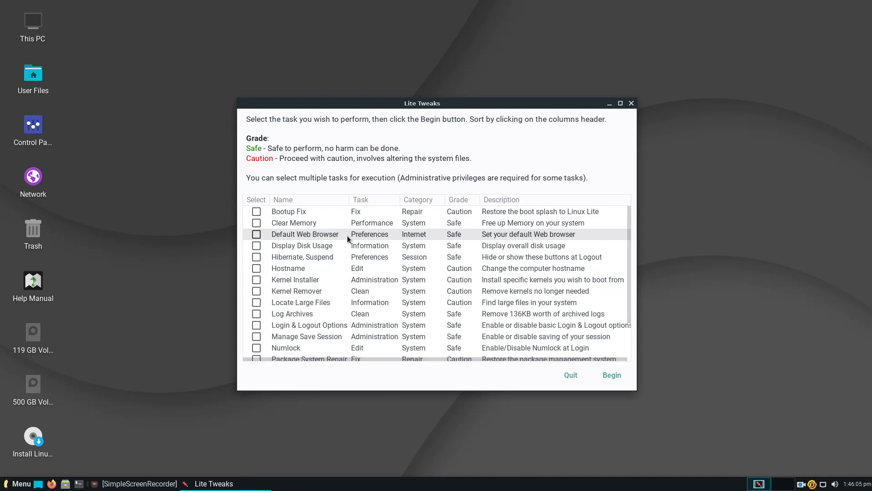
scroll(down, 3)
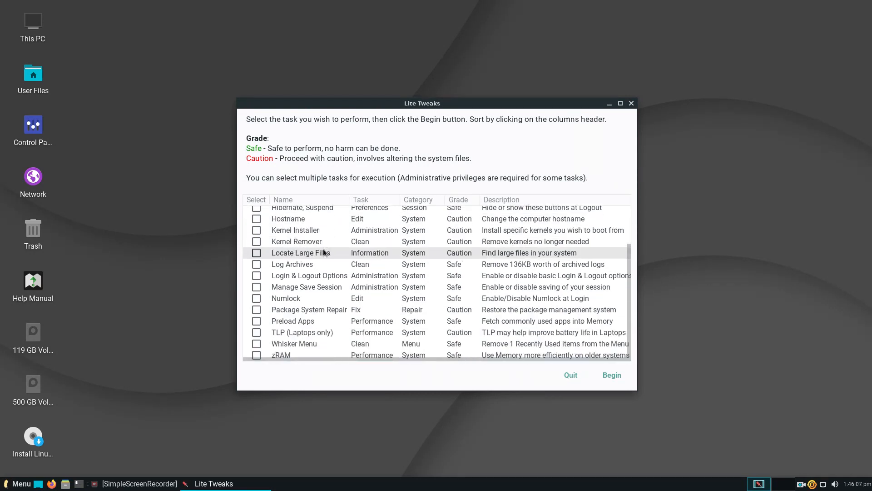
scroll(up, 3)
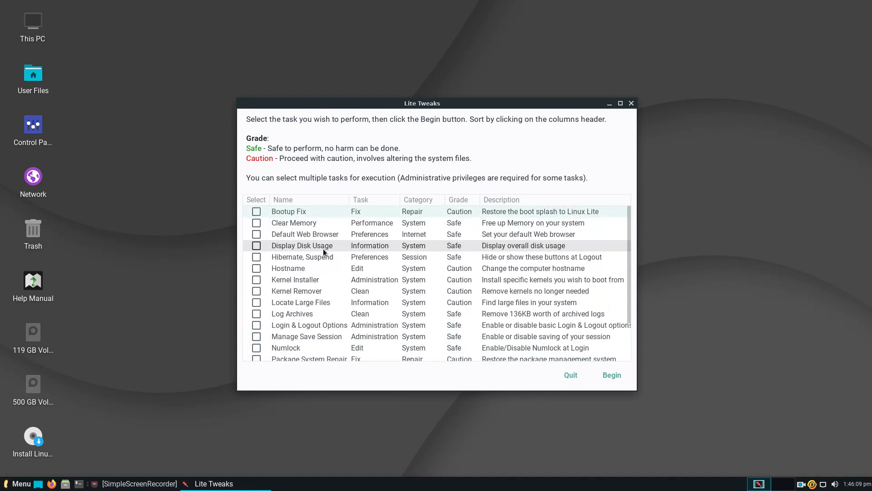
scroll(down, 3)
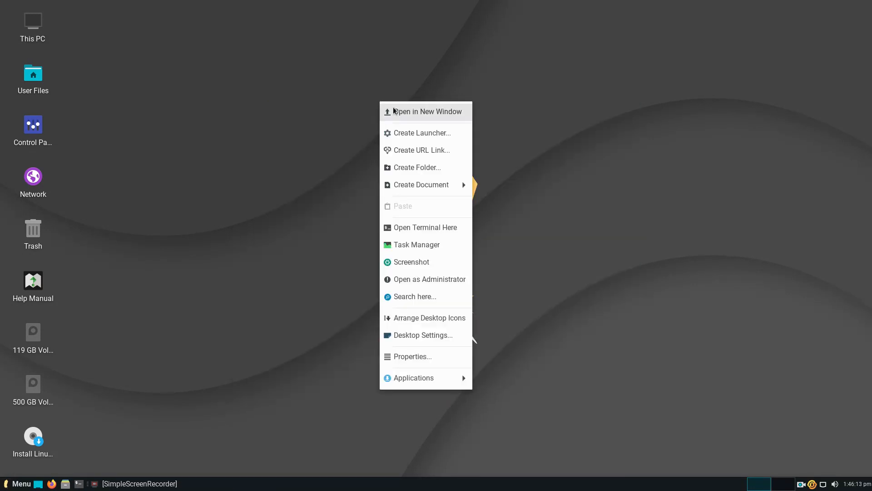
Browse the Applications Settings category list down past Time and Date toward Window Manager.
click(413, 378)
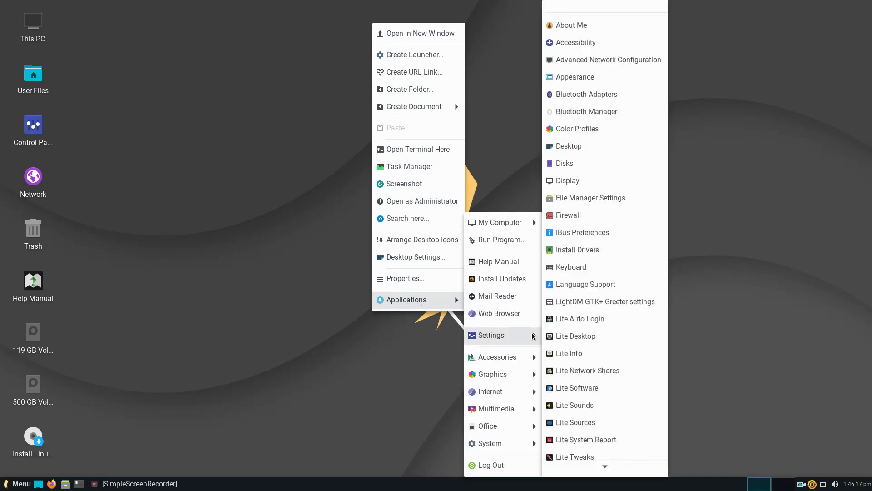
mouse_move(600, 370)
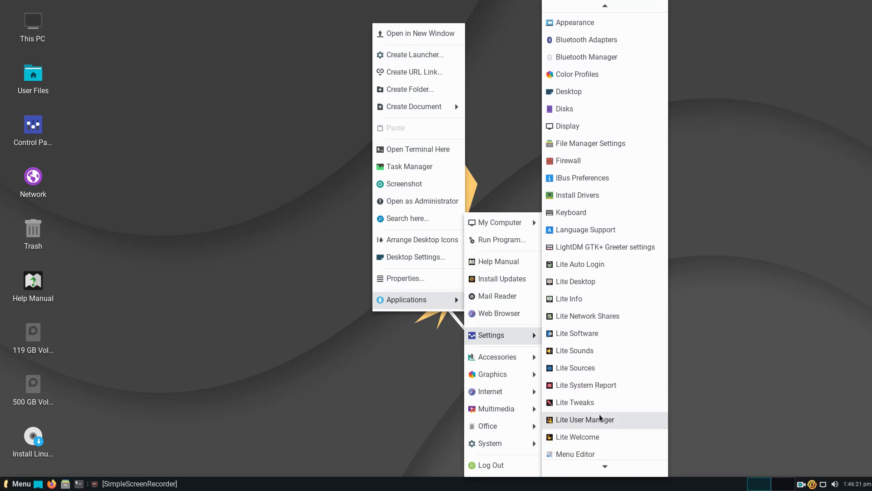
scroll(down, 3)
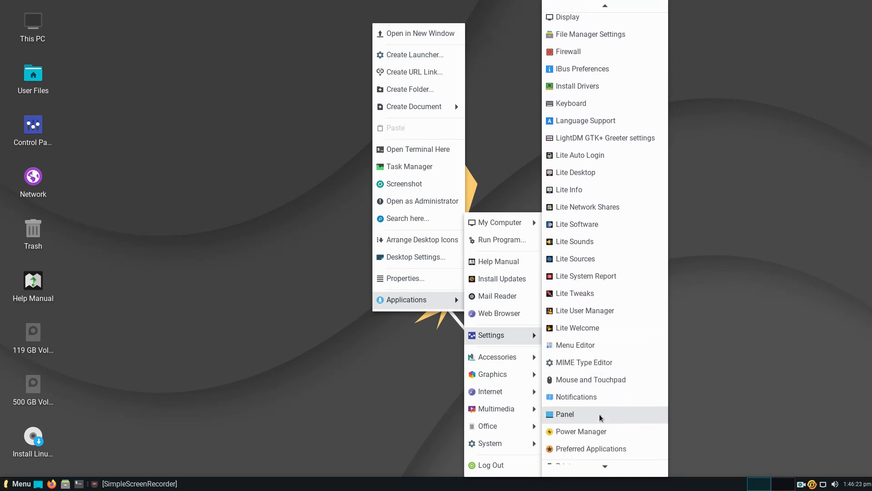
scroll(down, 3)
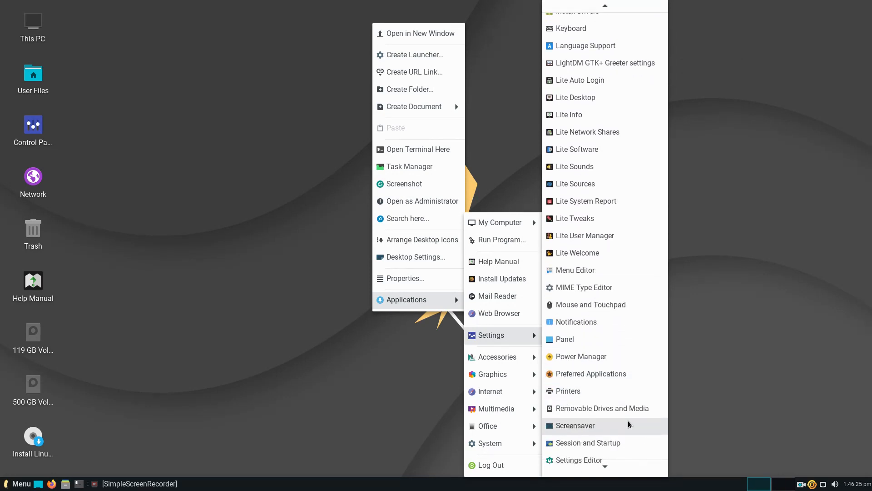
scroll(down, 3)
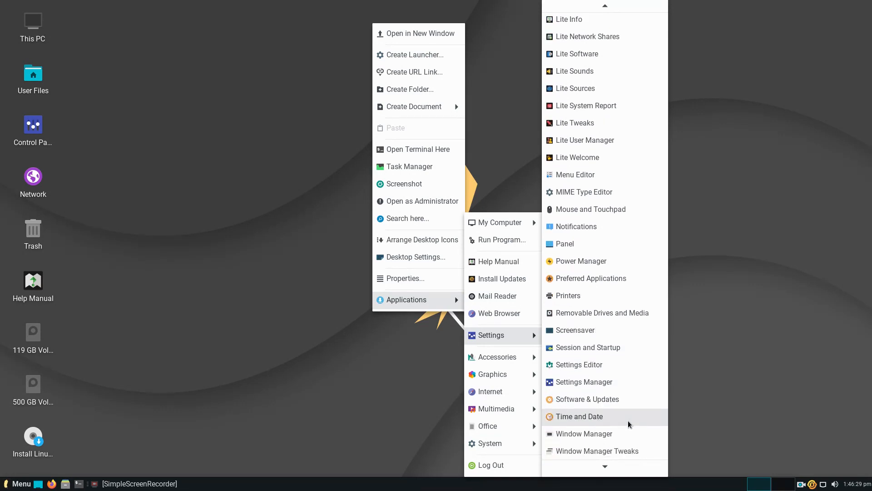
mouse_move(617, 418)
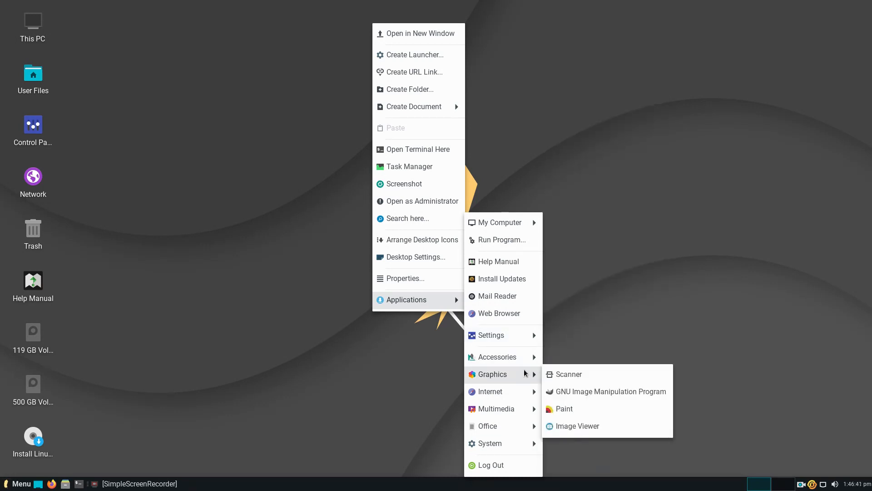
mouse_move(606, 391)
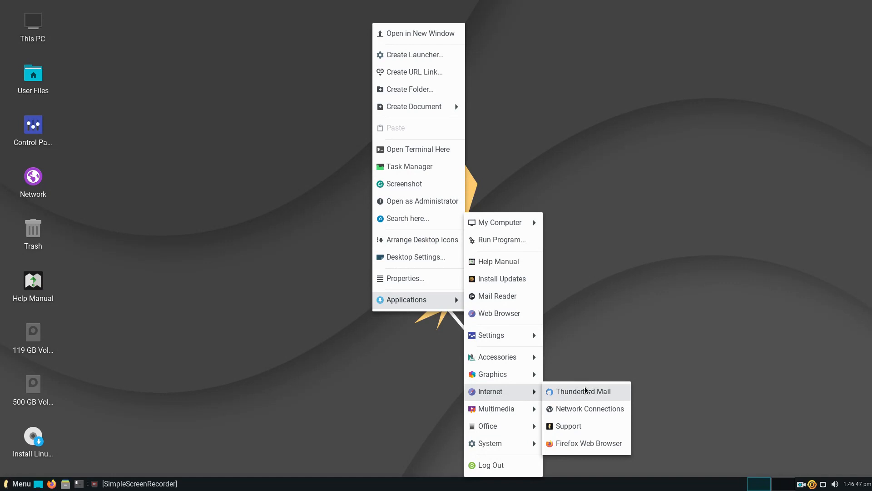
mouse_move(586, 442)
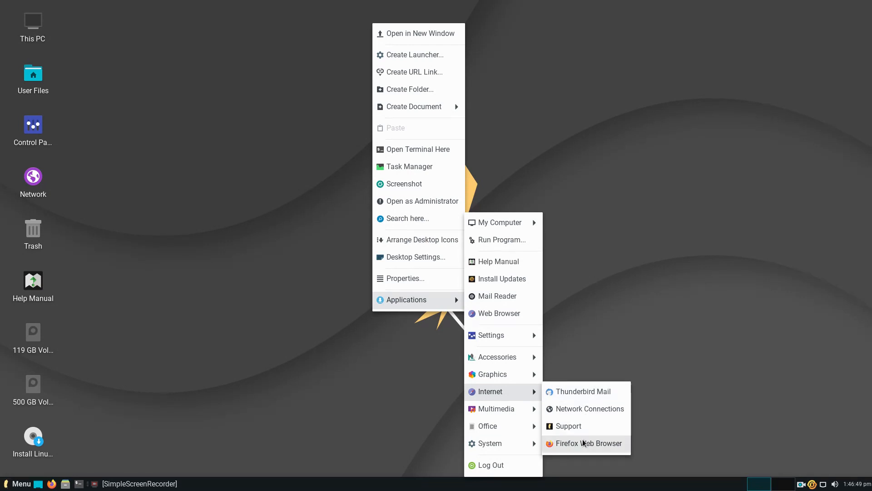
mouse_move(496, 408)
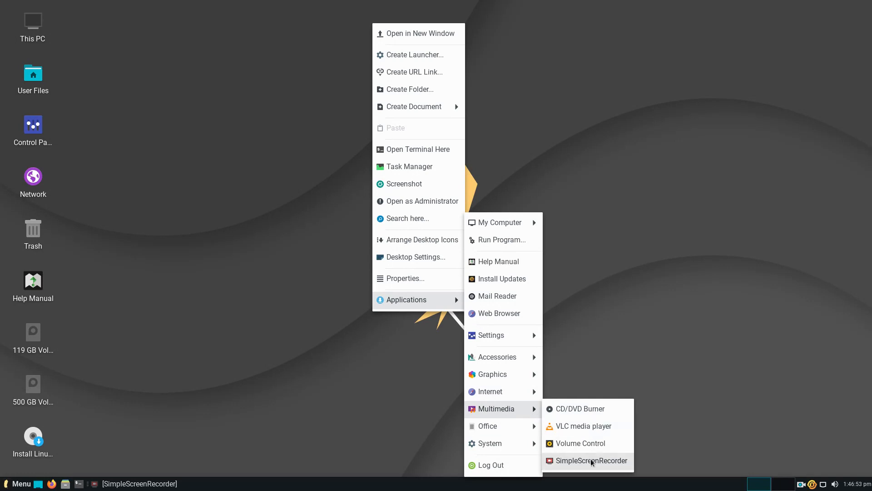
mouse_move(581, 408)
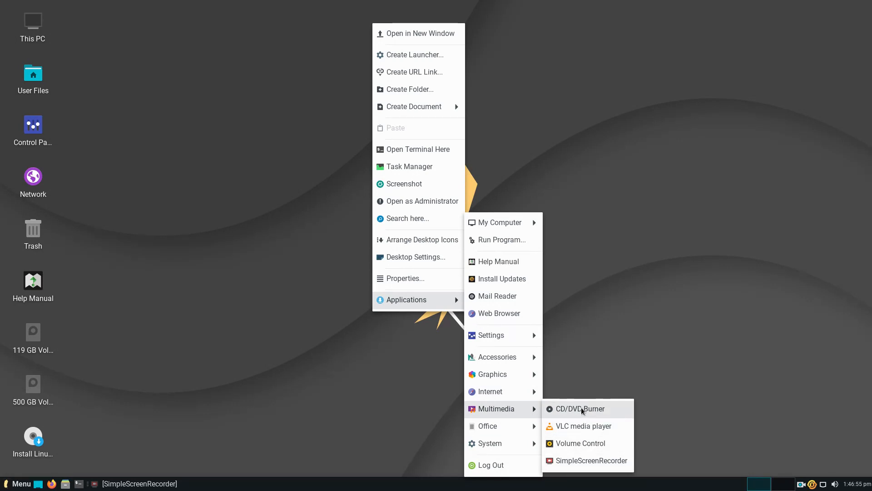
Launch the CD/DVD Burner (Xfburn) and drag its window toward the screen centre.
click(578, 408)
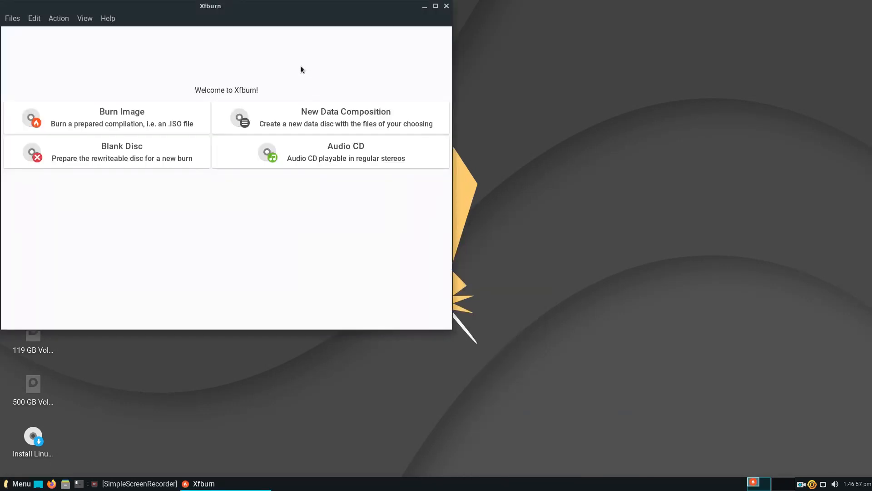
drag(210, 6, 301, 24)
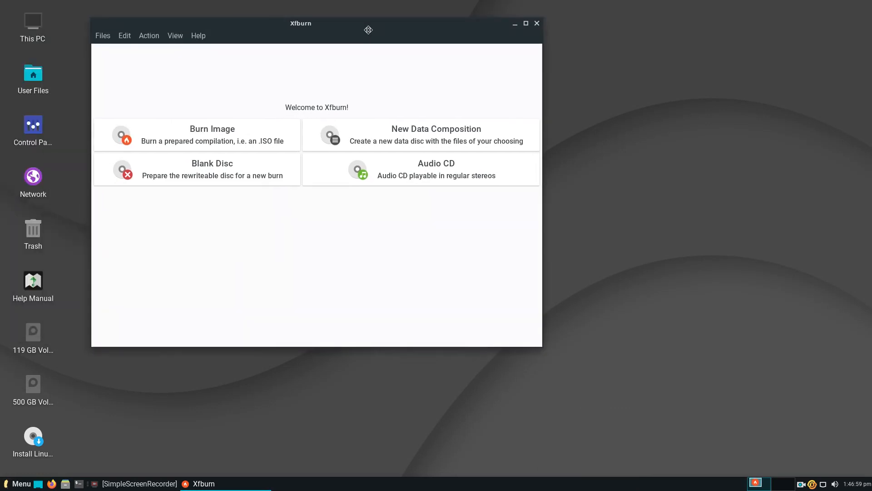
mouse_move(537, 23)
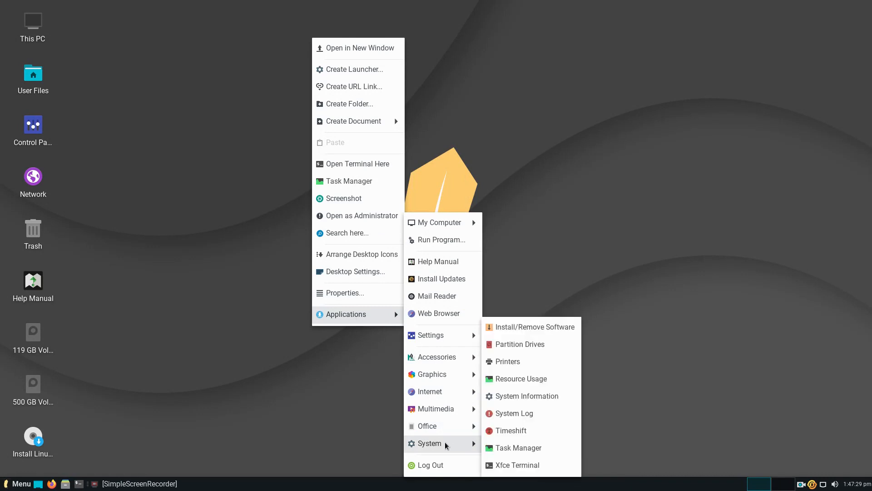
mouse_move(530, 326)
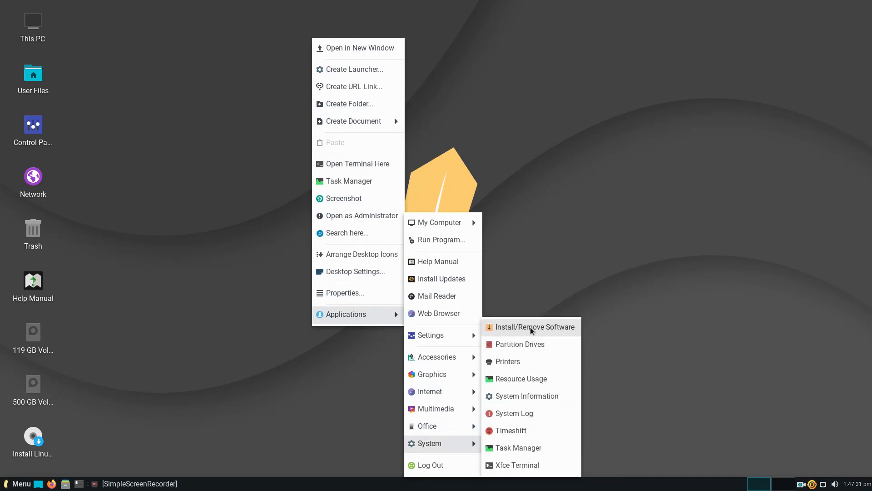
mouse_move(527, 379)
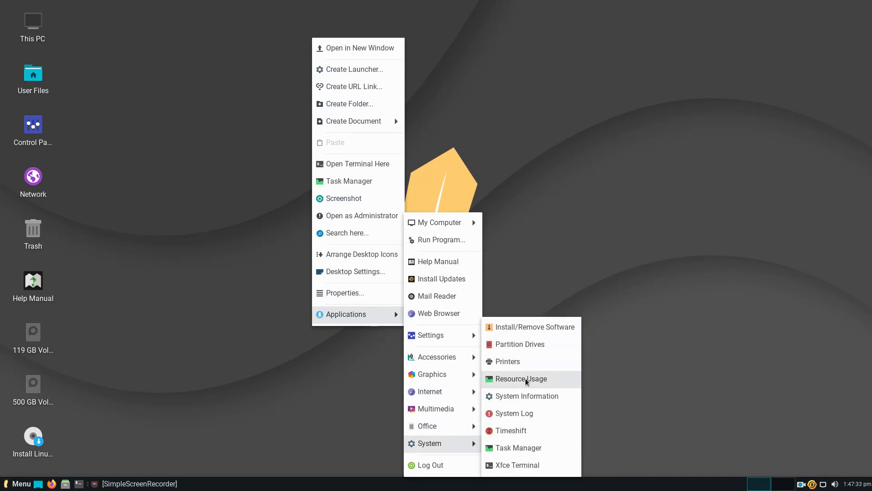
mouse_move(524, 447)
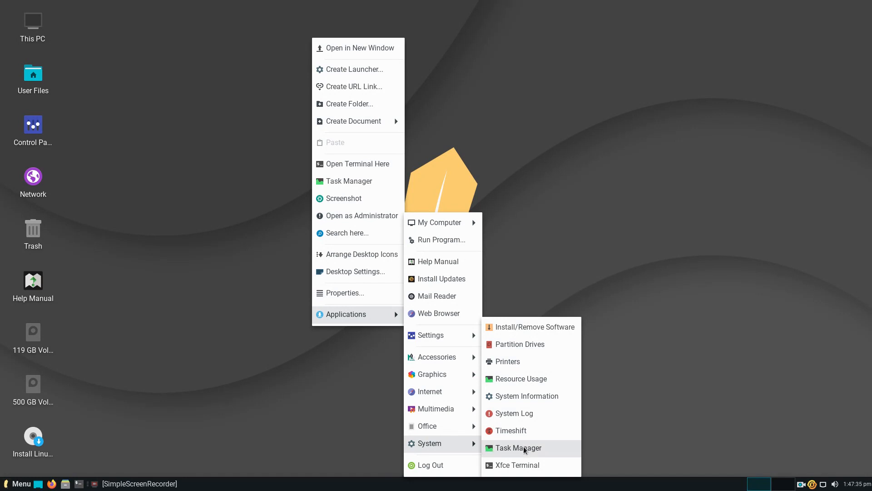
click(519, 447)
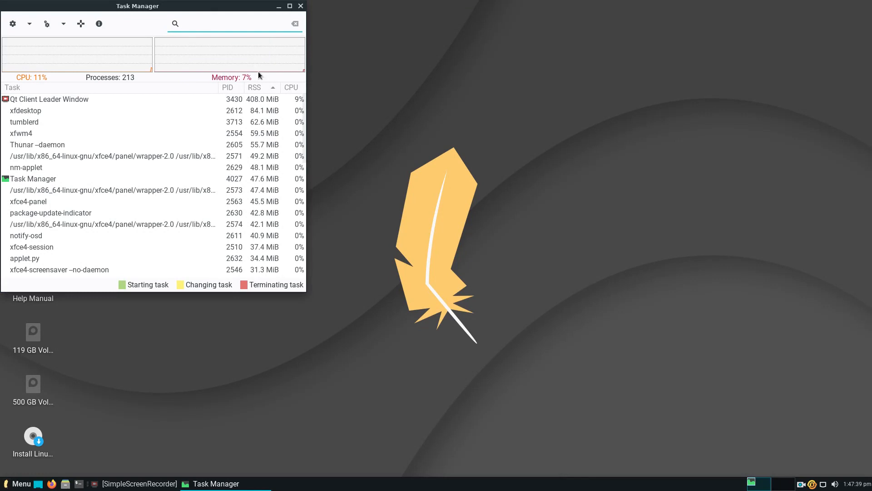
click(234, 24)
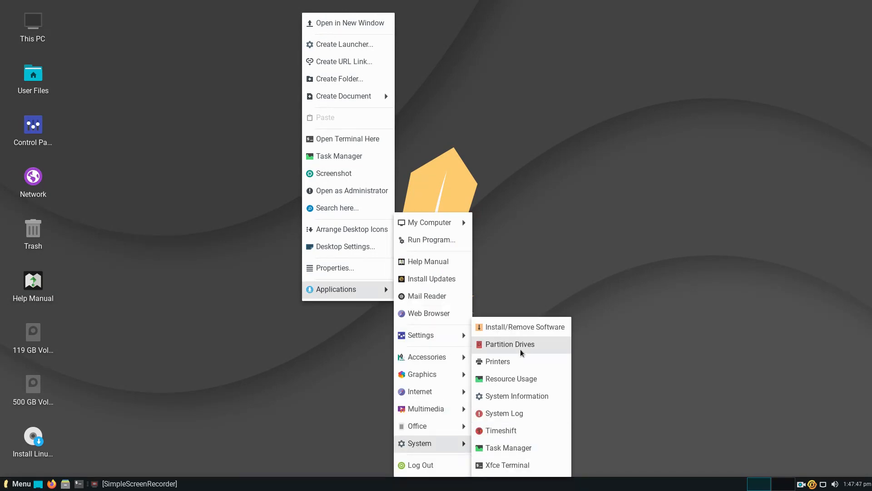
mouse_move(437, 465)
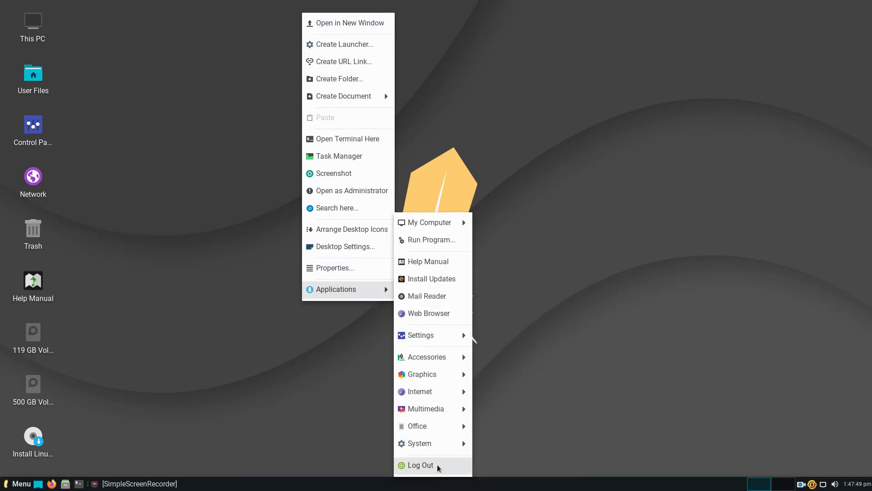
click(418, 464)
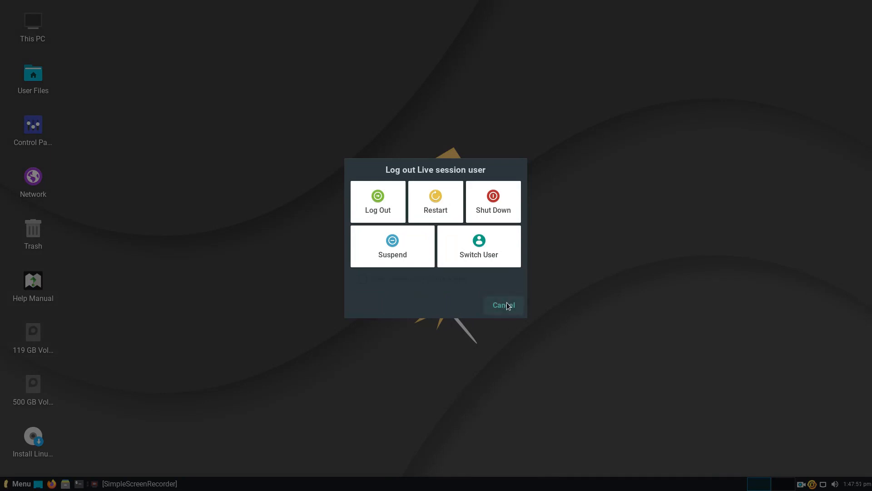
click(501, 305)
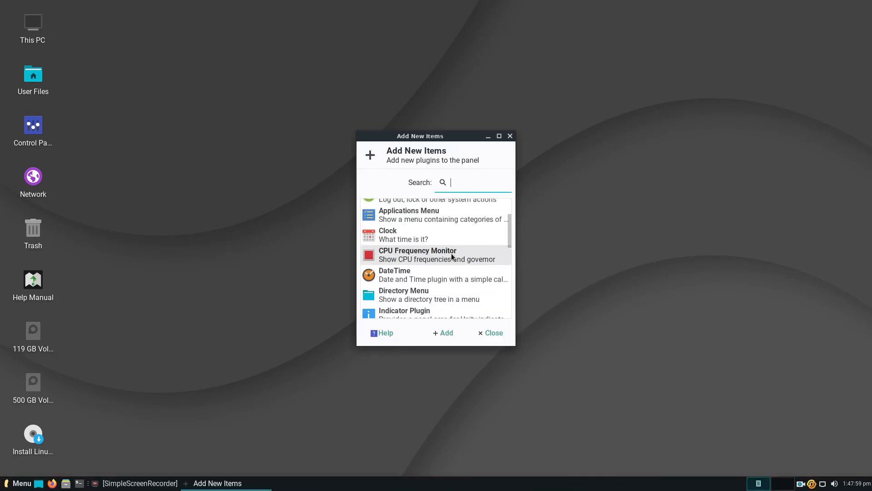
scroll(down, 3)
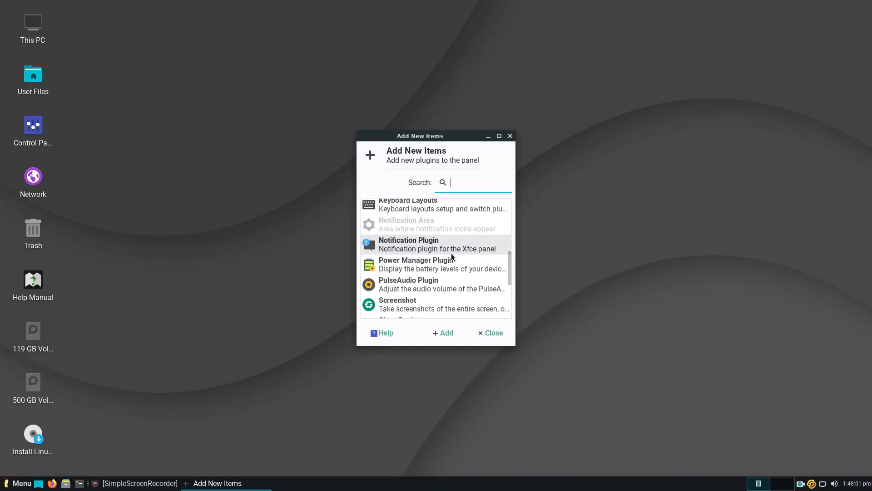
scroll(down, 3)
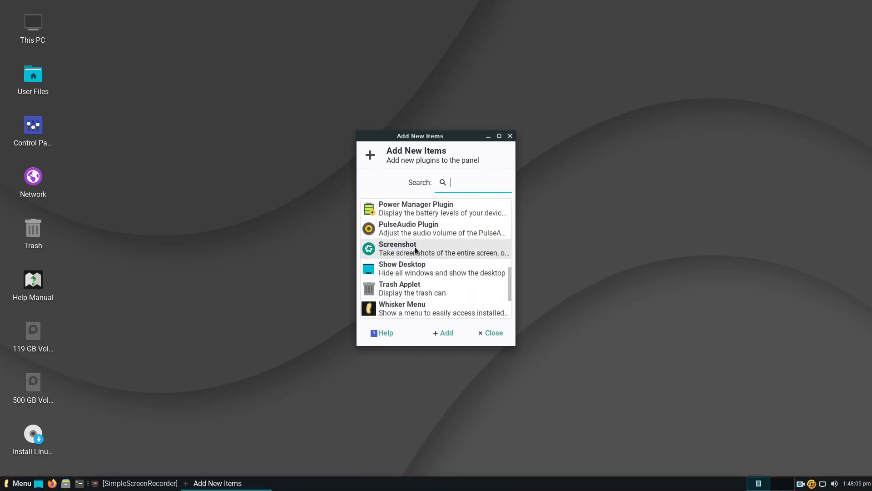
click(436, 248)
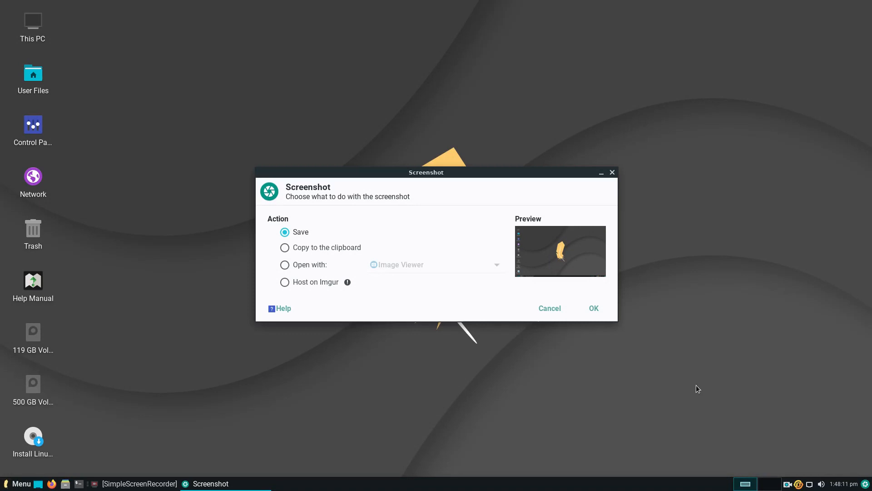
mouse_move(275, 218)
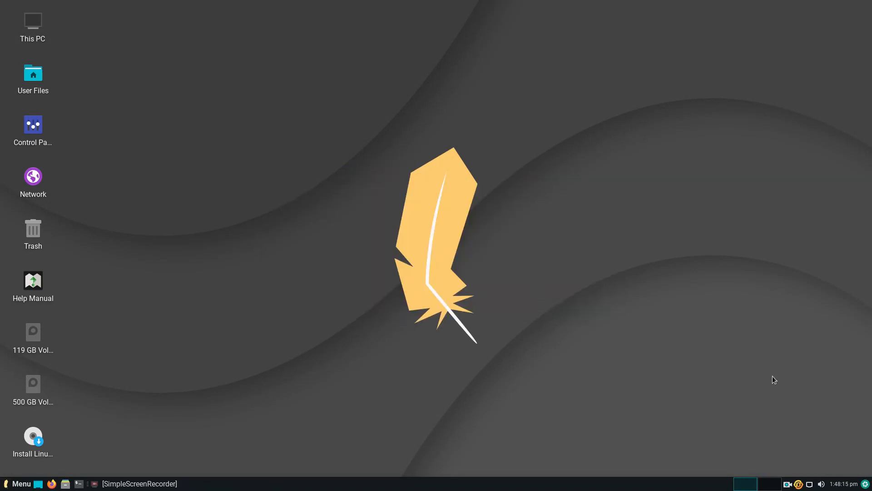
mouse_move(837, 484)
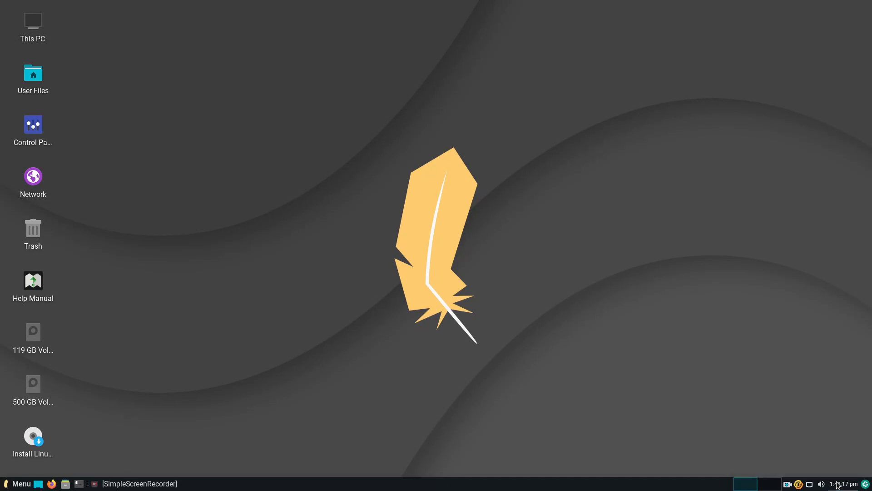
mouse_move(796, 473)
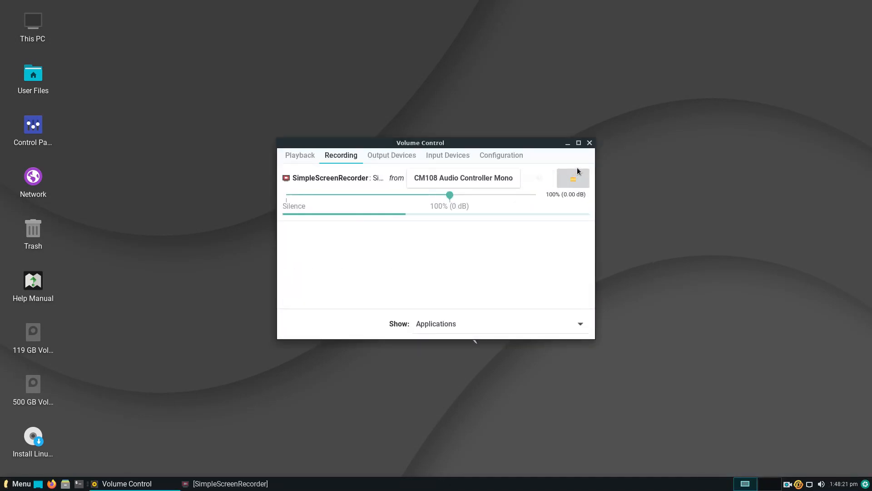
click(589, 143)
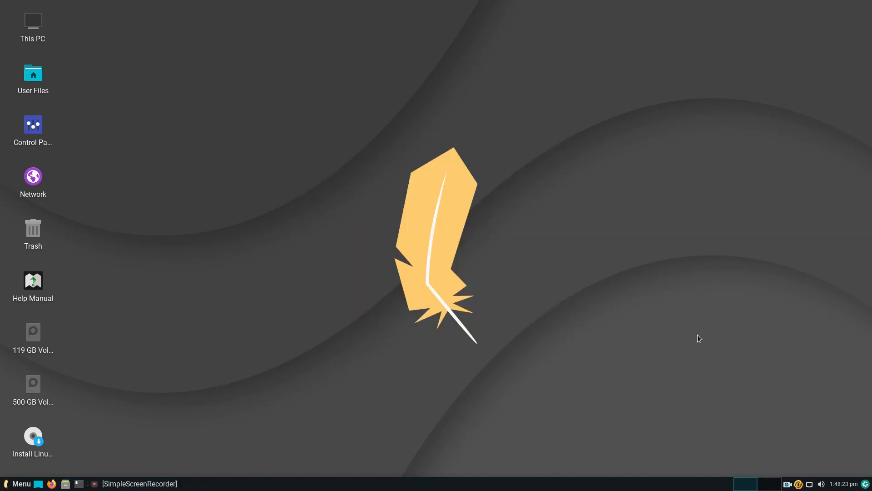
click(822, 483)
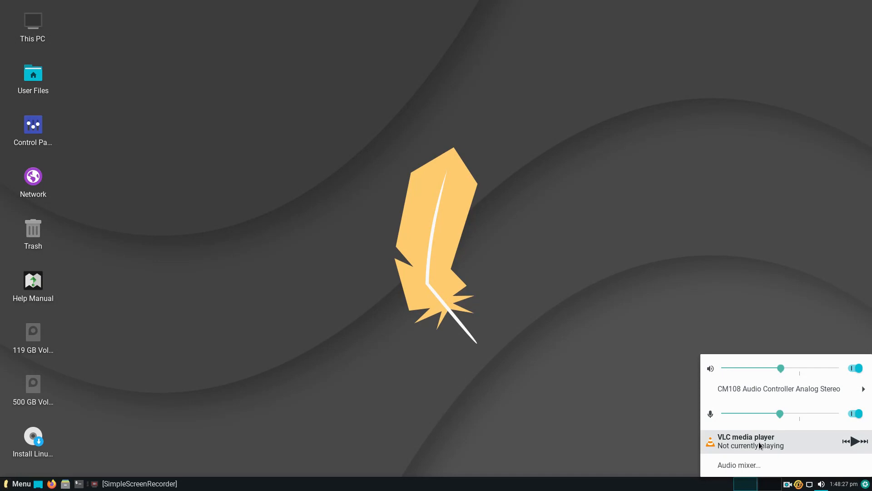
click(592, 414)
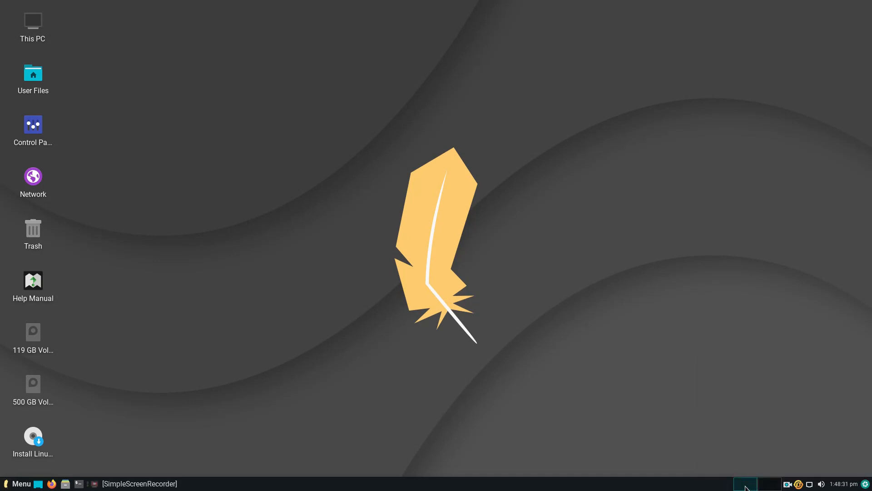
right_click(787, 484)
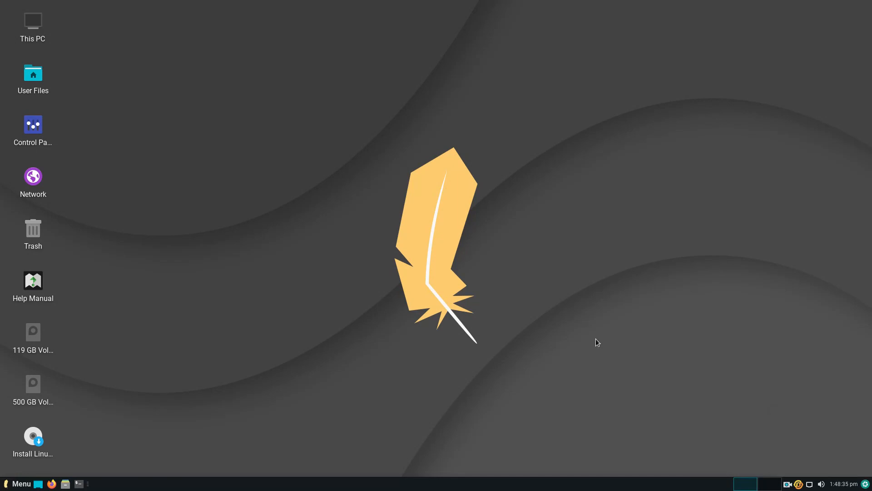
mouse_move(39, 427)
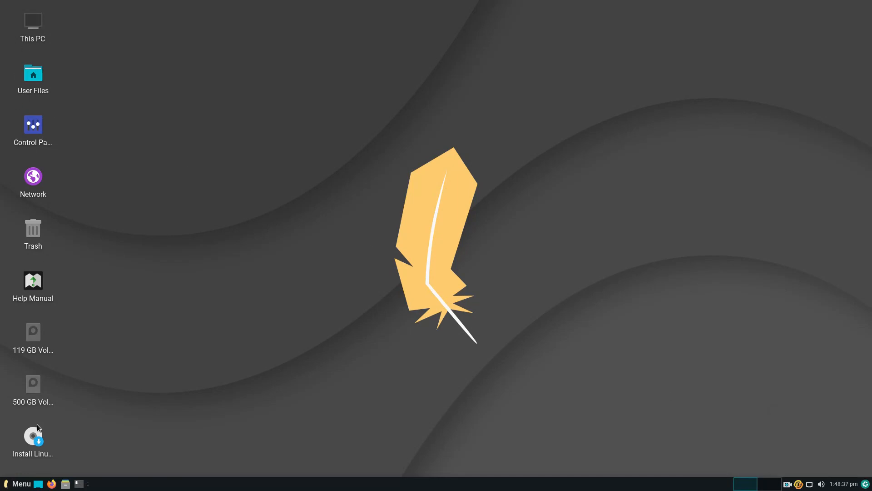
mouse_move(33, 20)
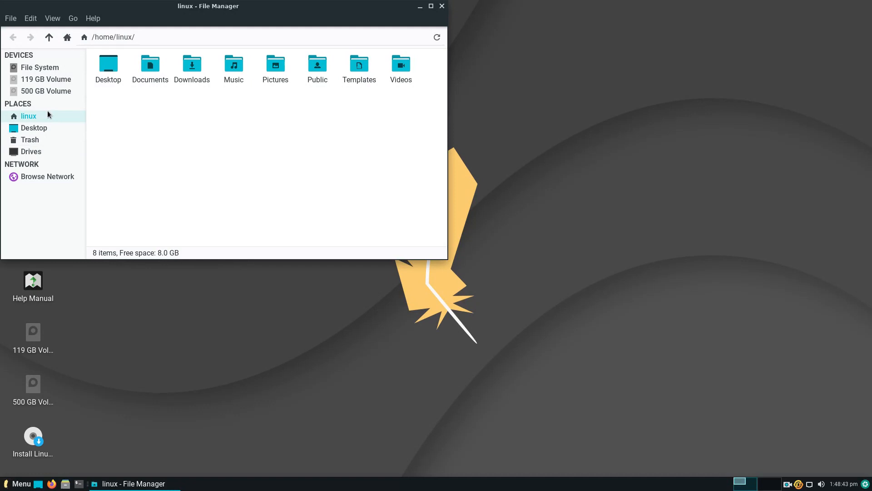
click(442, 6)
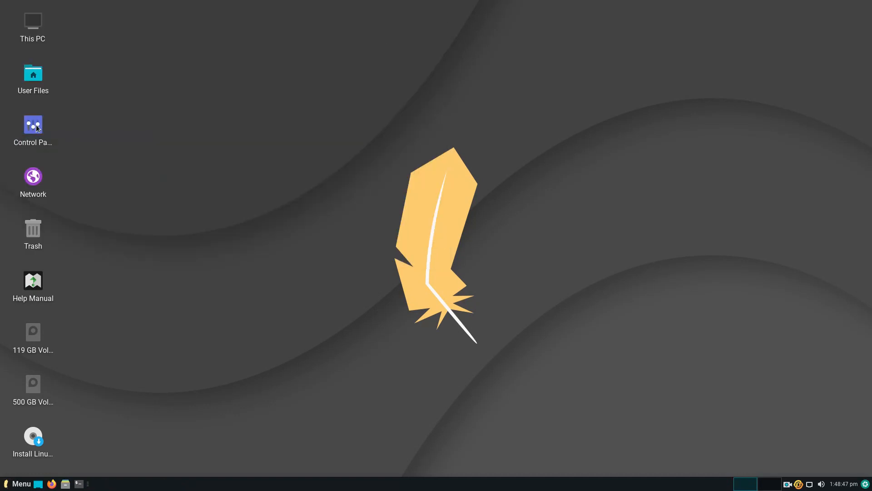
double_click(33, 126)
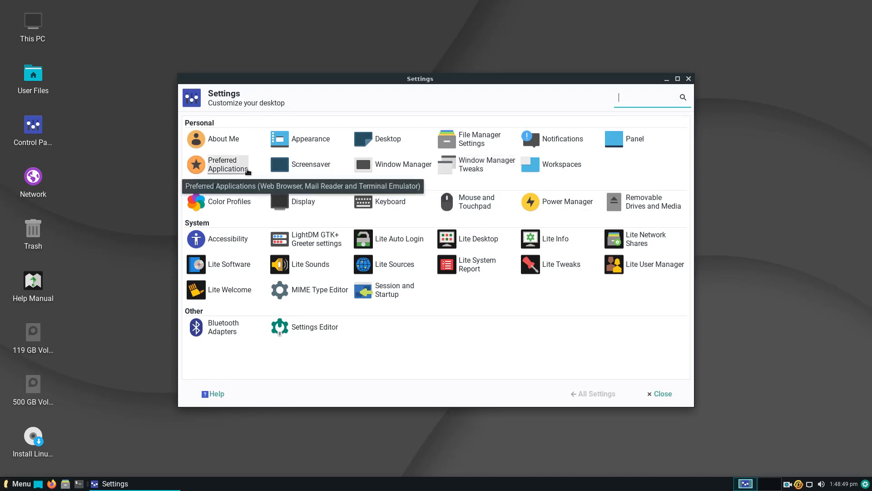
mouse_move(284, 331)
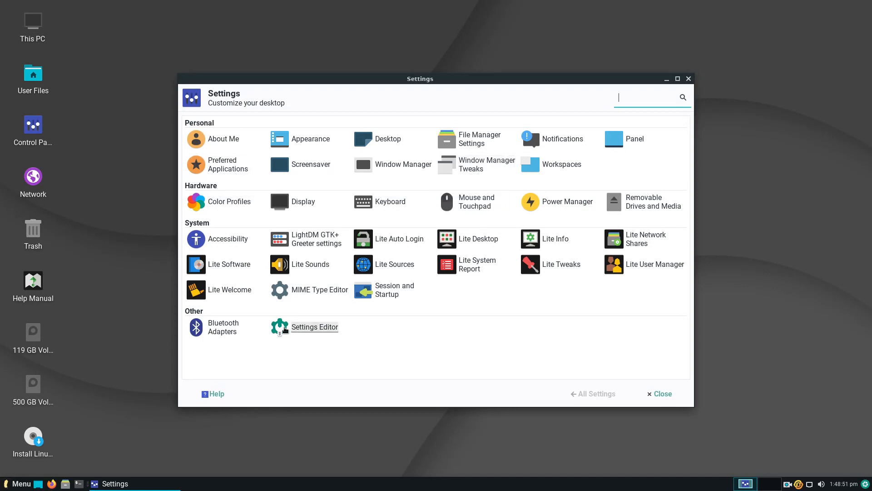
mouse_move(326, 183)
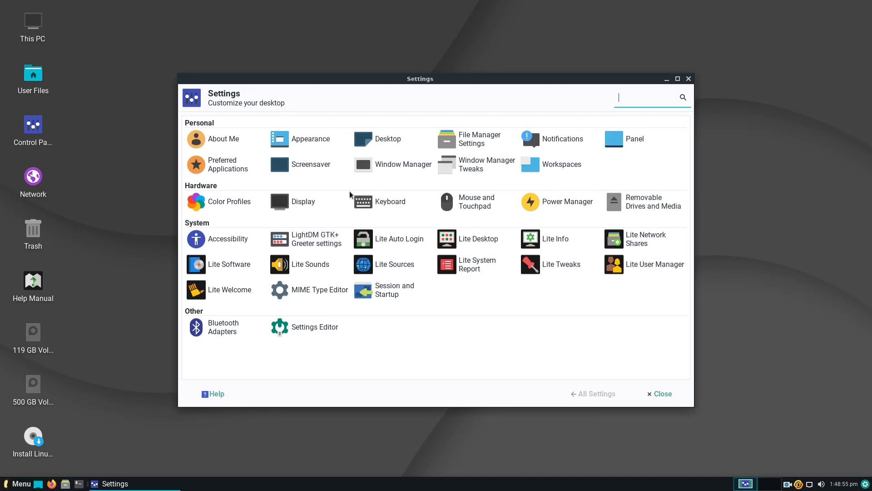
mouse_move(227, 164)
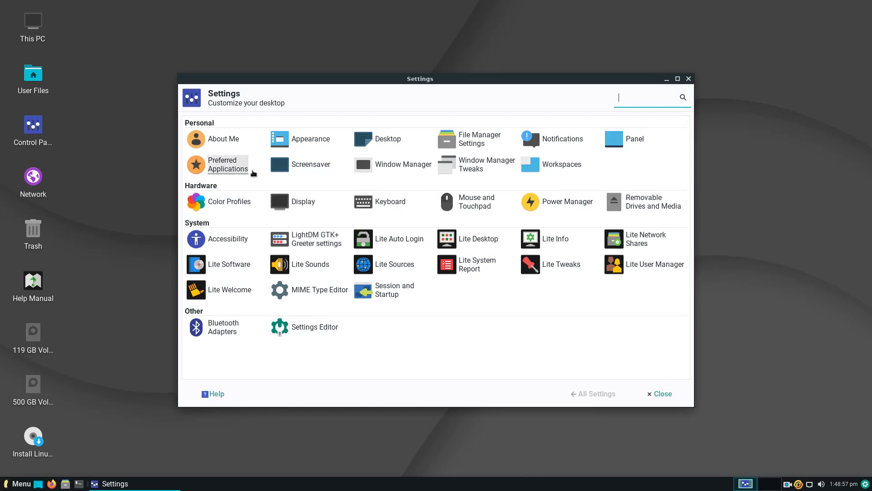
click(223, 164)
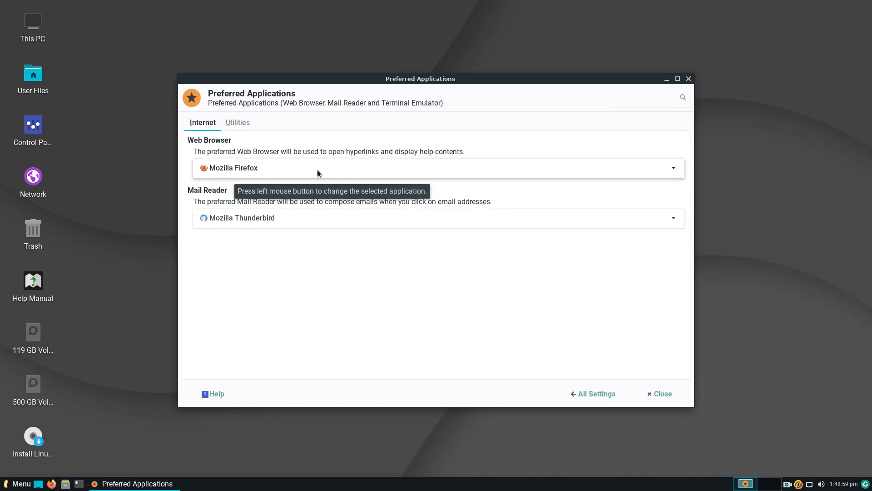
mouse_move(359, 170)
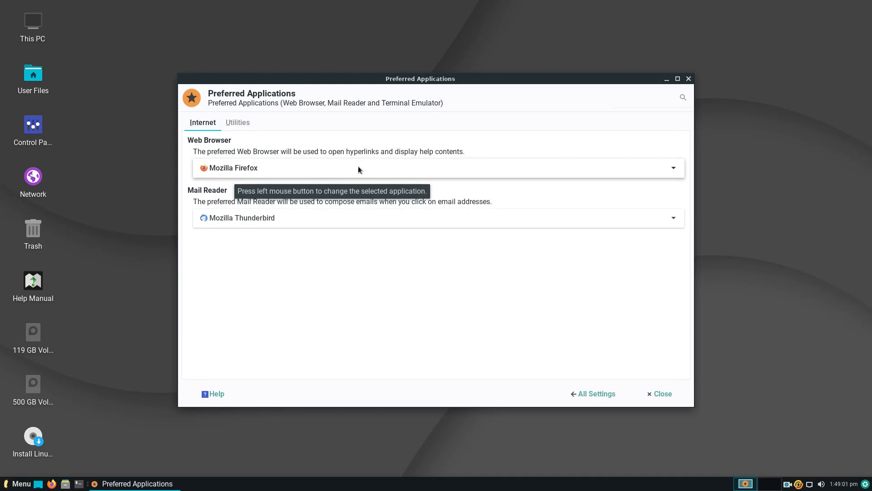
click(238, 123)
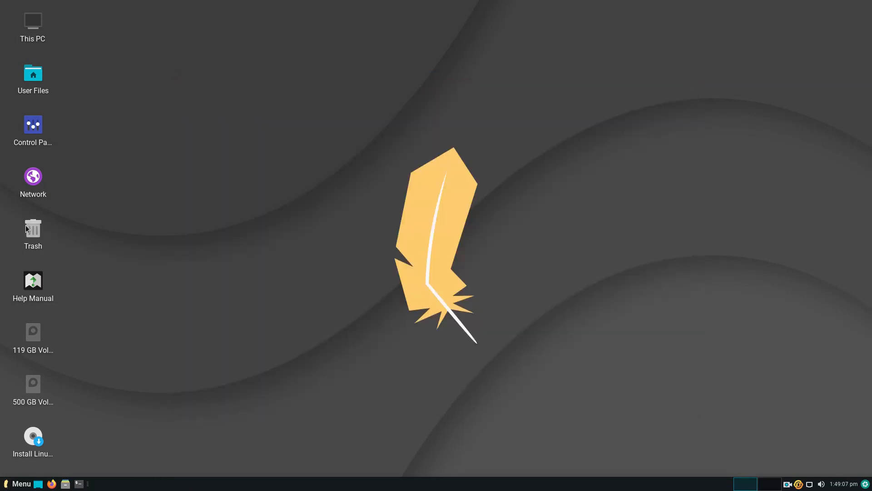
mouse_move(328, 251)
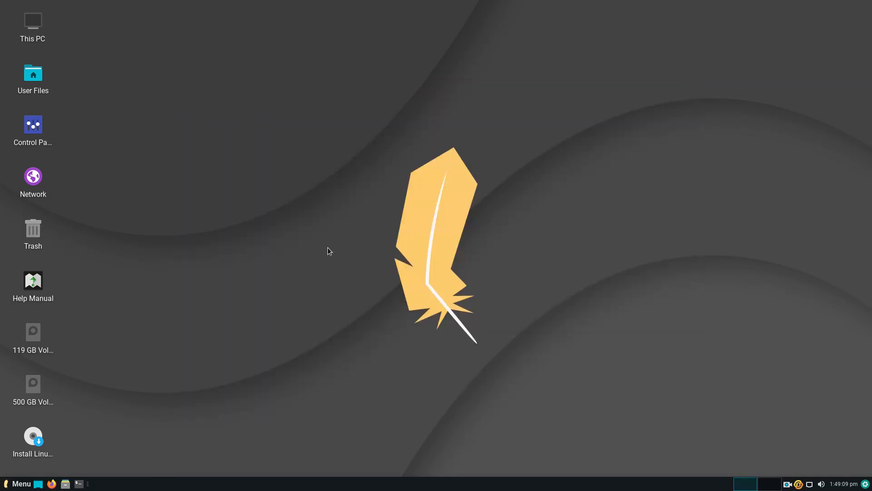
mouse_move(73, 387)
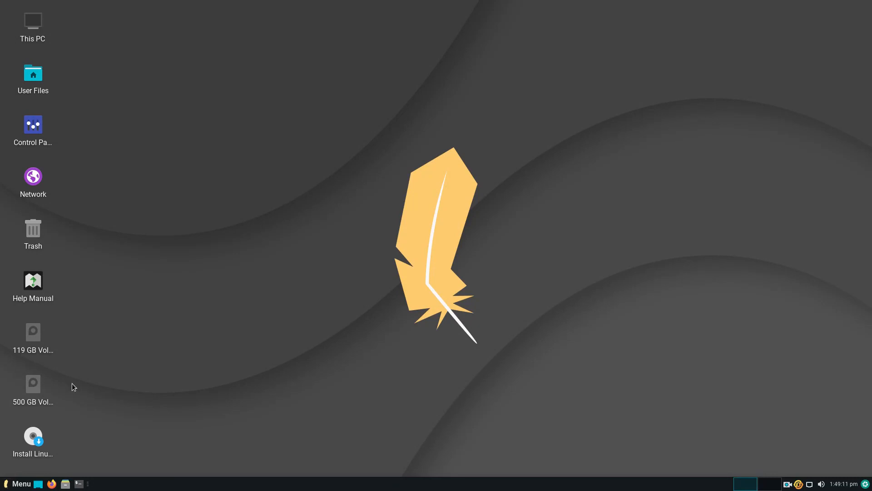
mouse_move(148, 99)
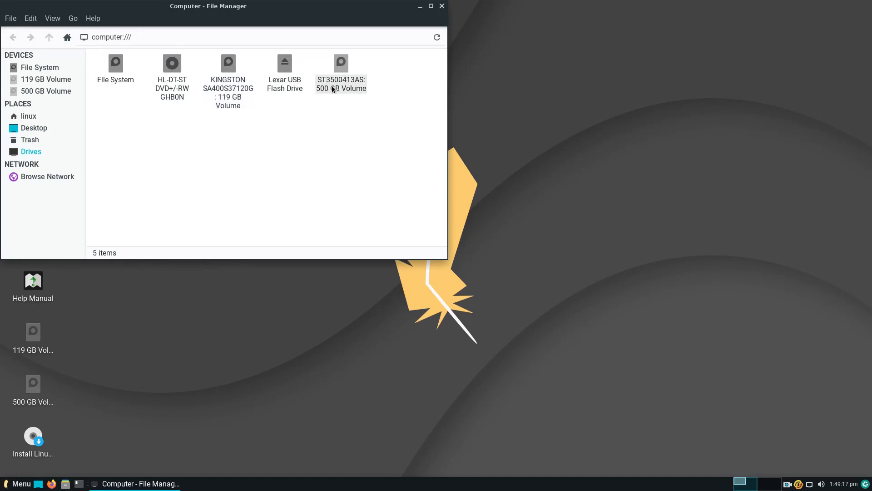
mouse_move(142, 91)
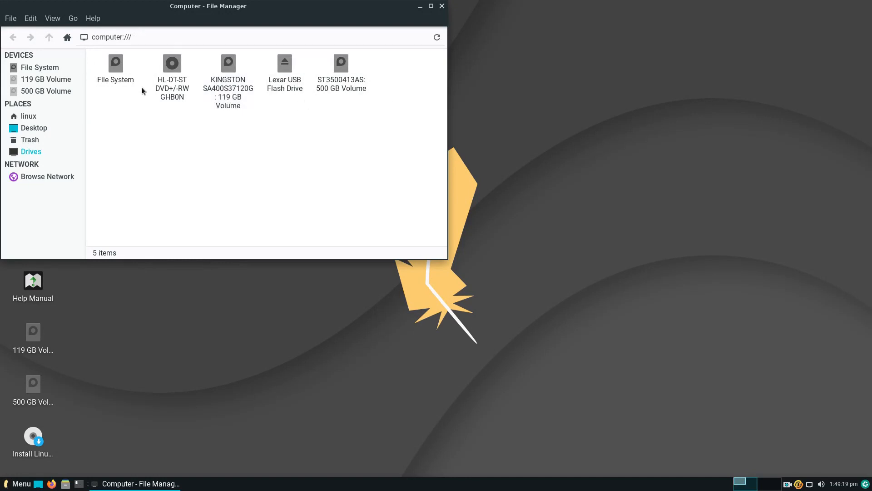
click(442, 6)
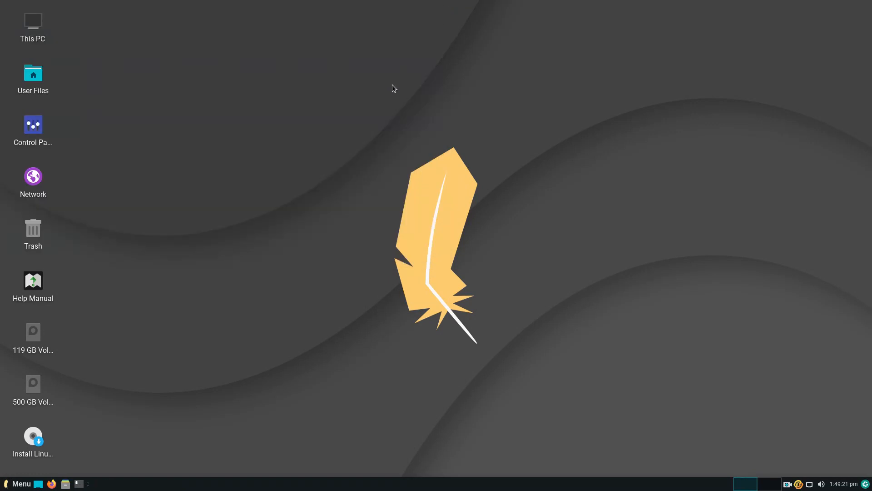
Set the strawberry bucket photo as wallpaper in Desktop Settings and close the window.
right_click(393, 88)
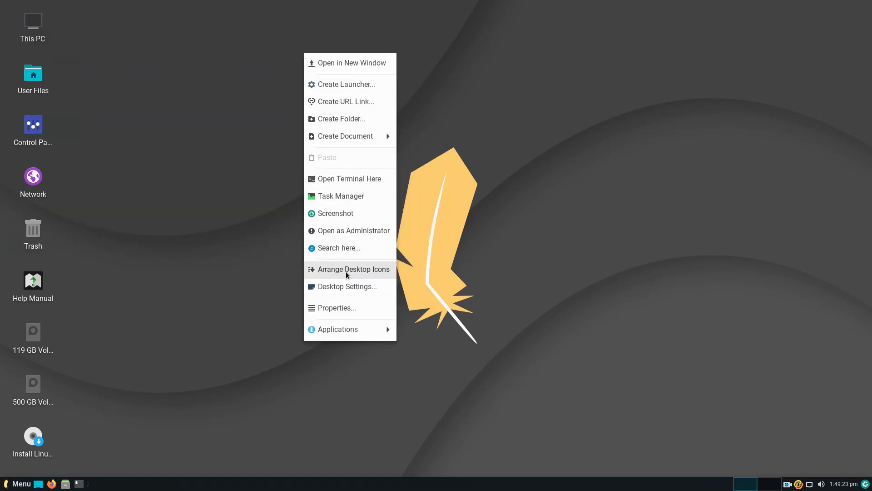
click(348, 286)
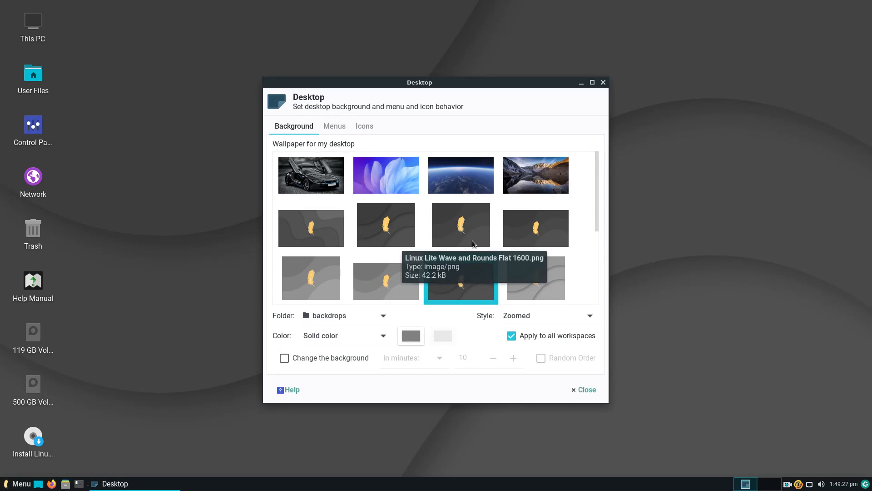
scroll(down, 3)
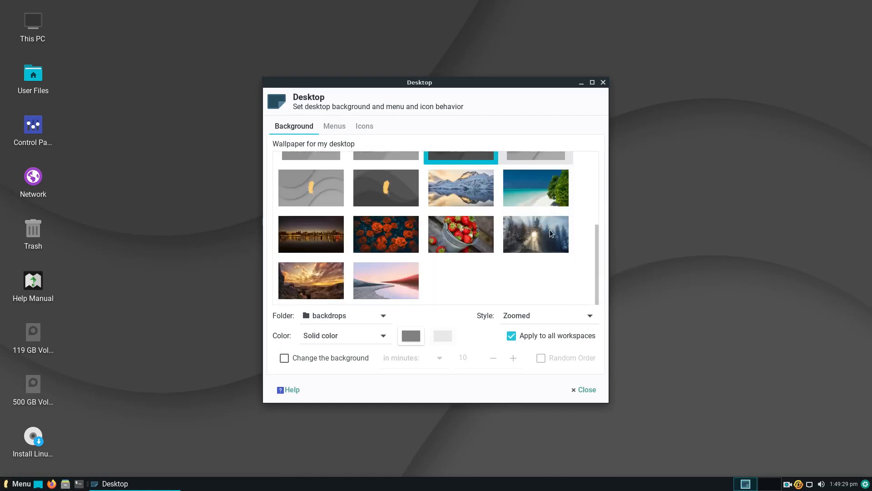
mouse_move(536, 233)
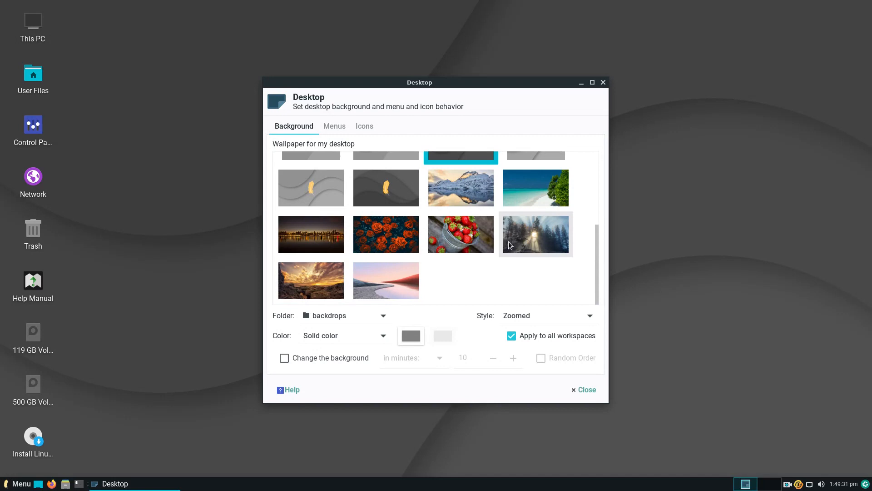
click(461, 233)
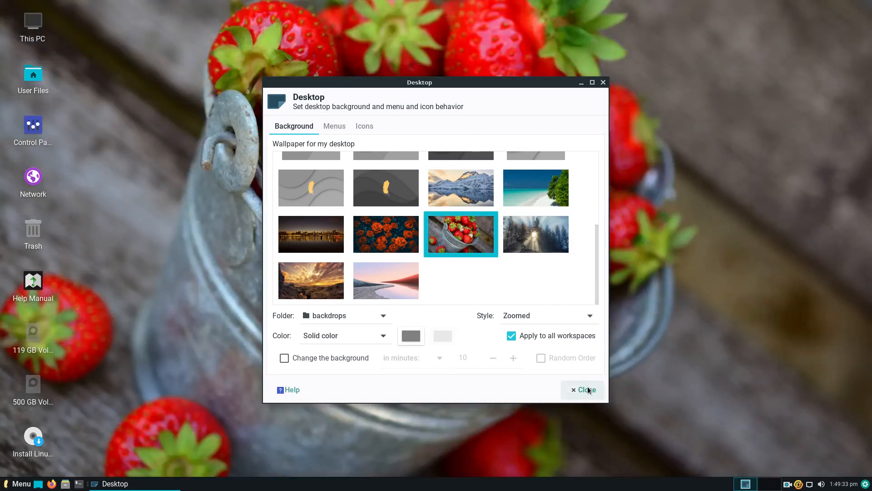
click(586, 389)
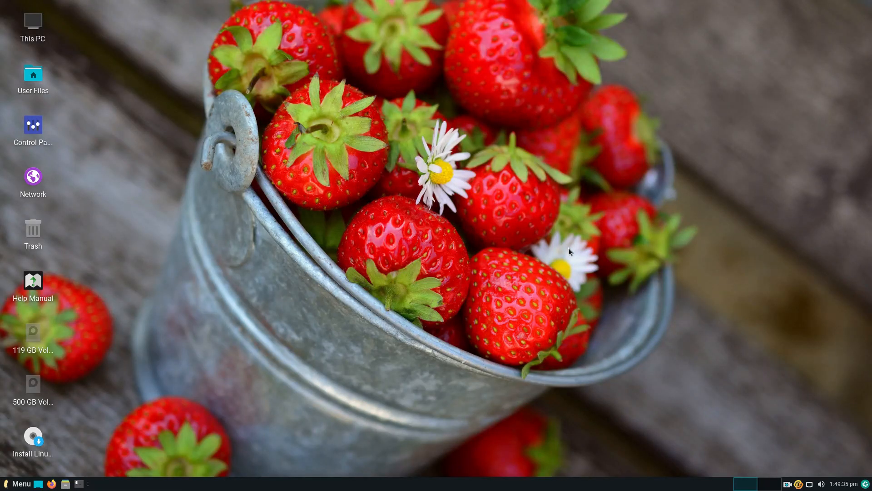
mouse_move(184, 298)
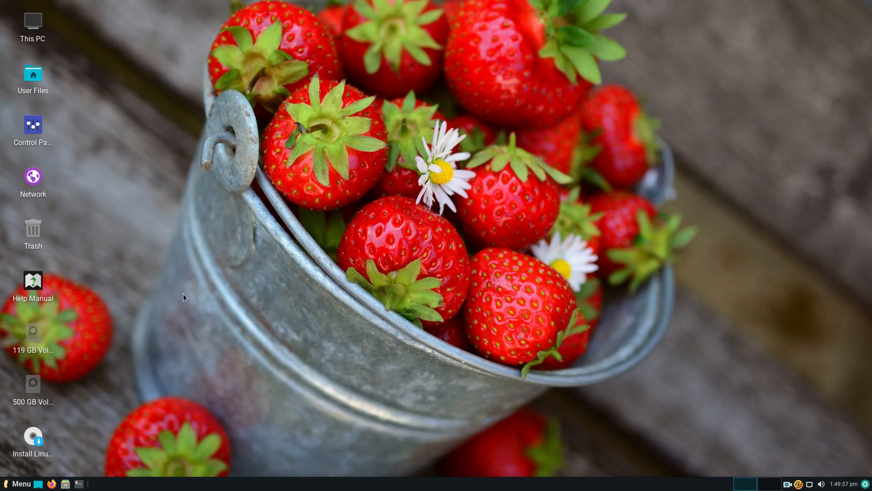
mouse_move(166, 228)
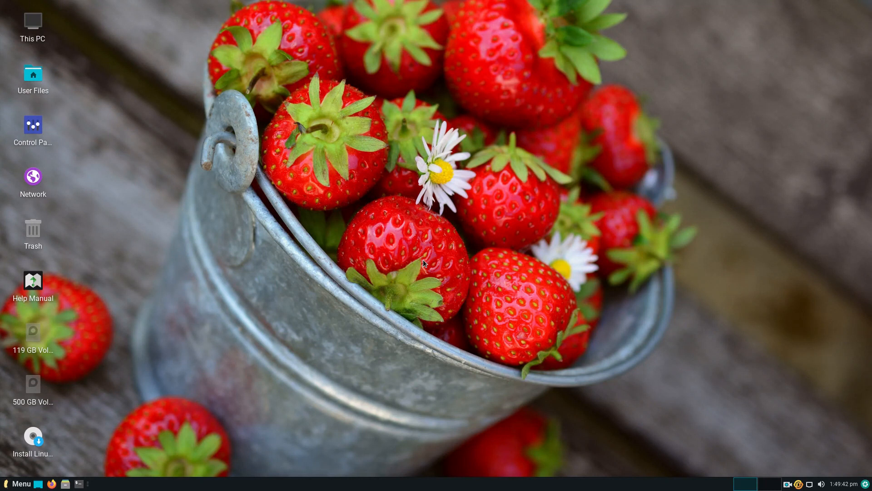
double_click(33, 298)
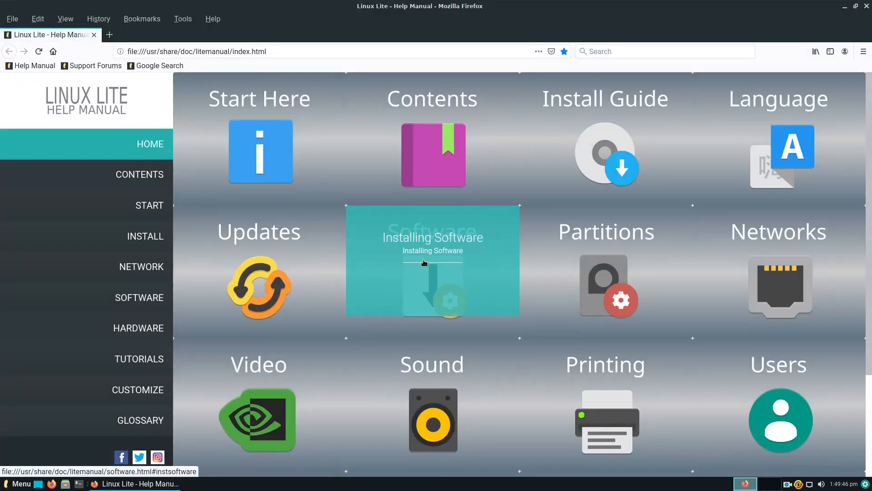
mouse_move(512, 236)
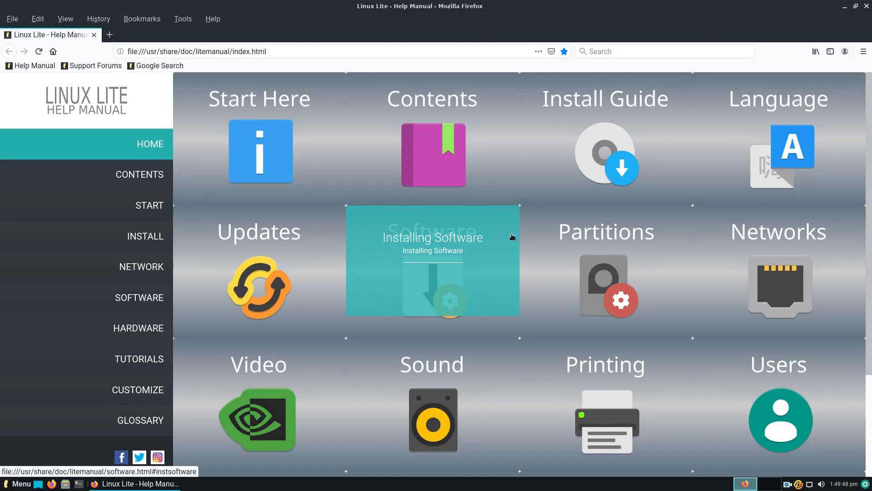
scroll(down, 3)
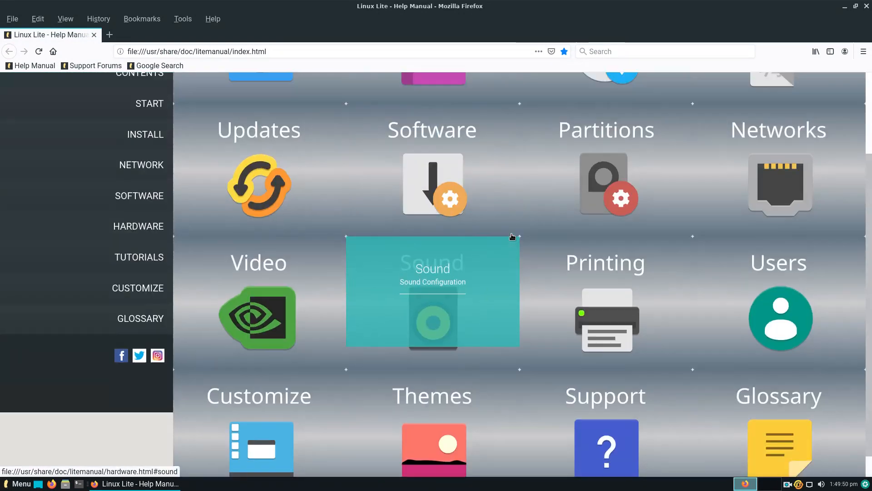
scroll(up, 3)
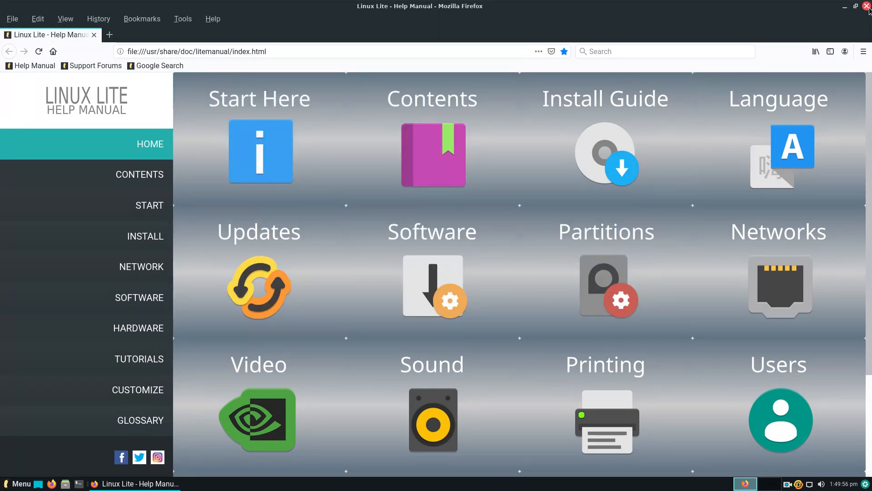
click(866, 6)
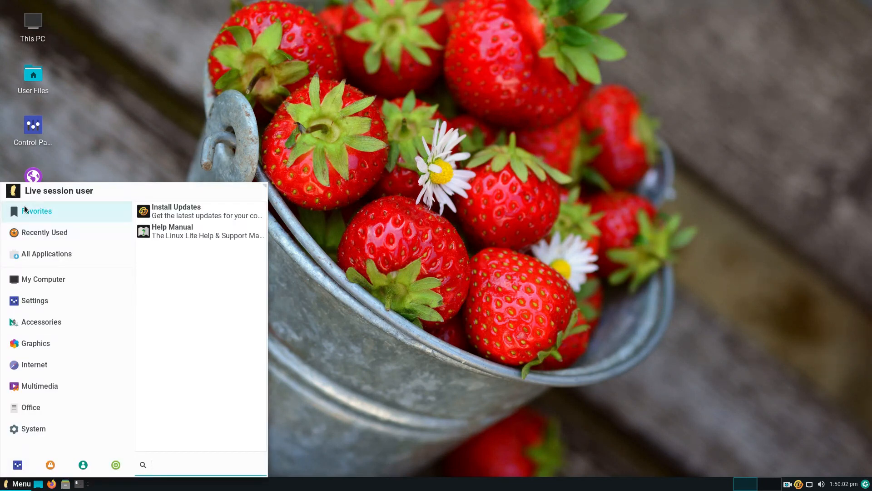
Browse Recently Used and All Applications, then search the Whisker Menu for 'vlc'.
click(45, 231)
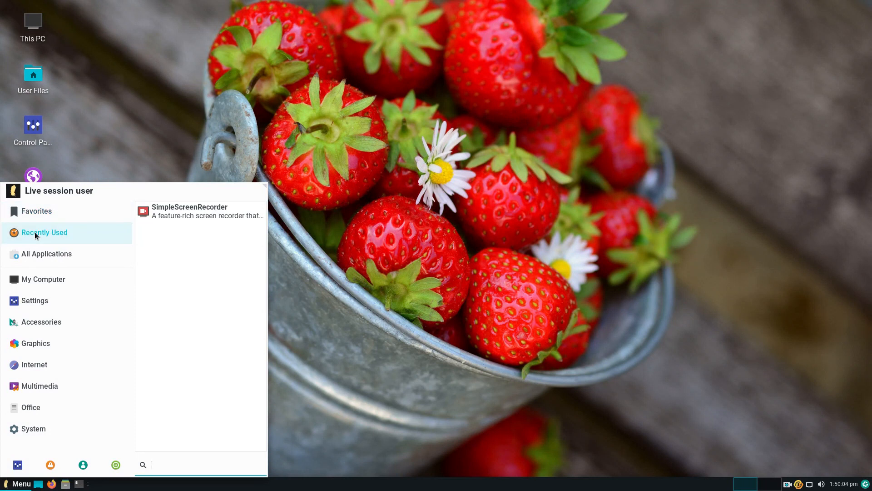
mouse_move(118, 261)
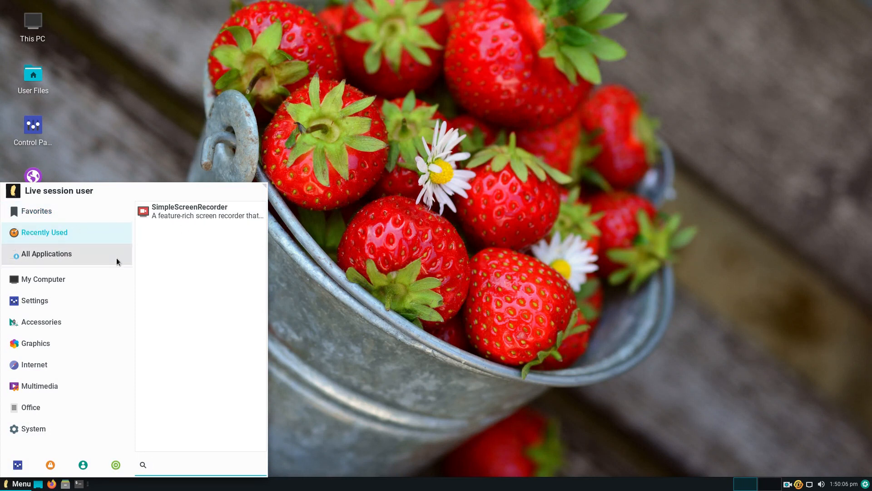
click(47, 253)
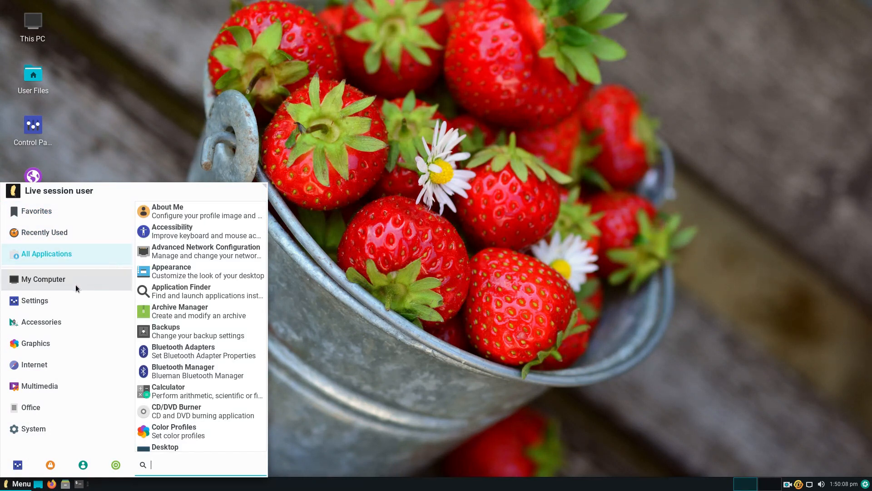
click(39, 386)
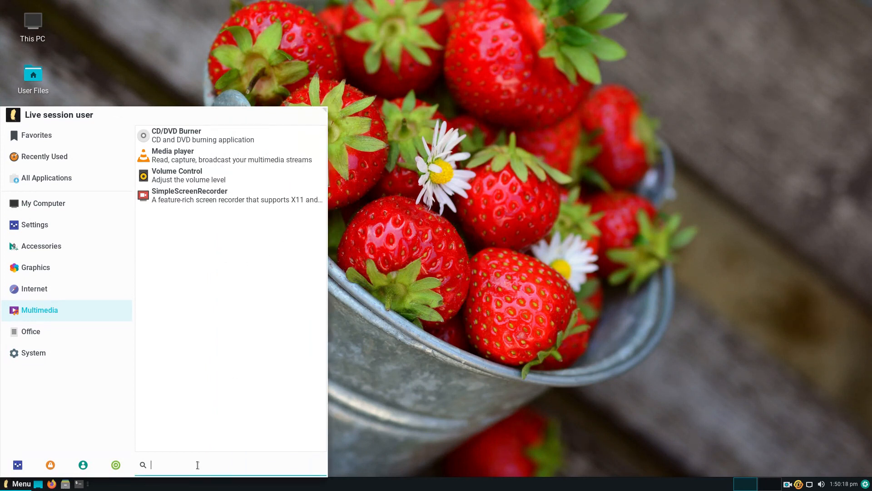
text(vl)
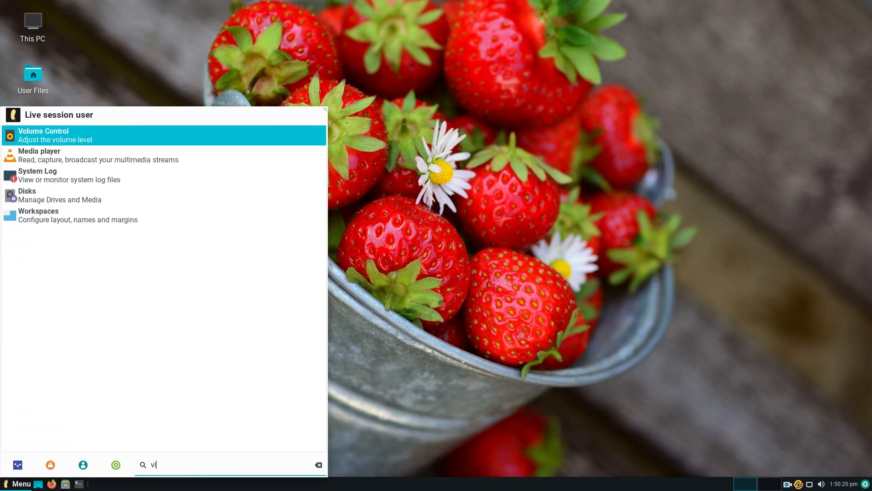
text(c)
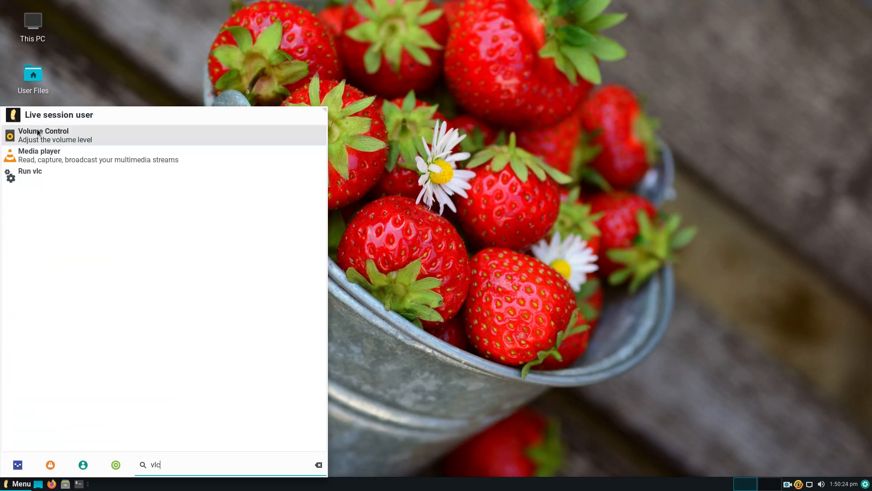
mouse_move(58, 162)
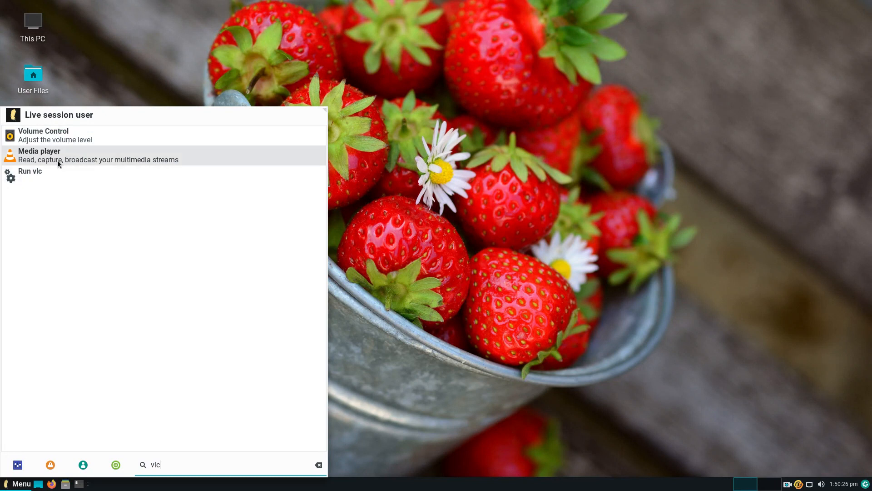
Launch Volume Control from the results, view its Playback and Recording streams, then minimise it.
click(44, 135)
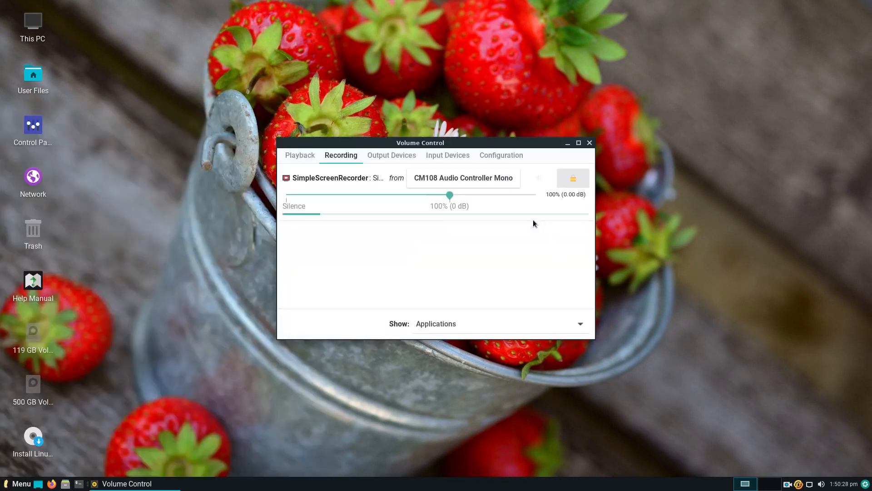
click(299, 155)
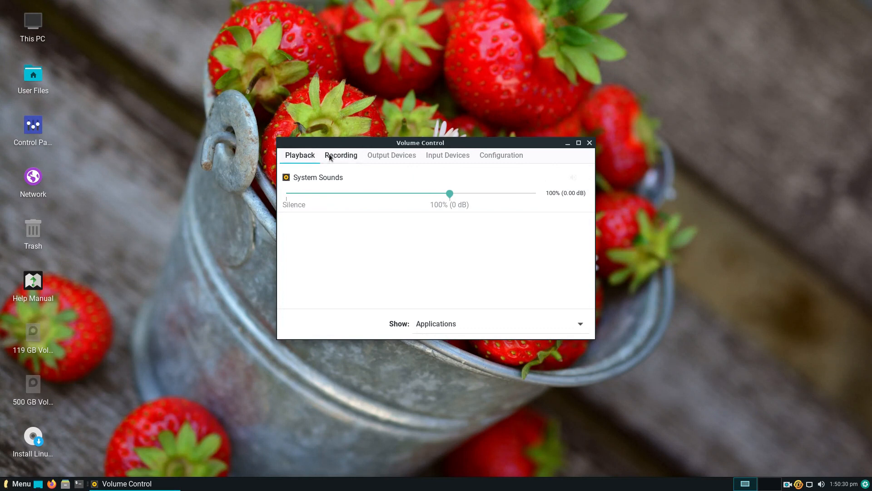
click(341, 155)
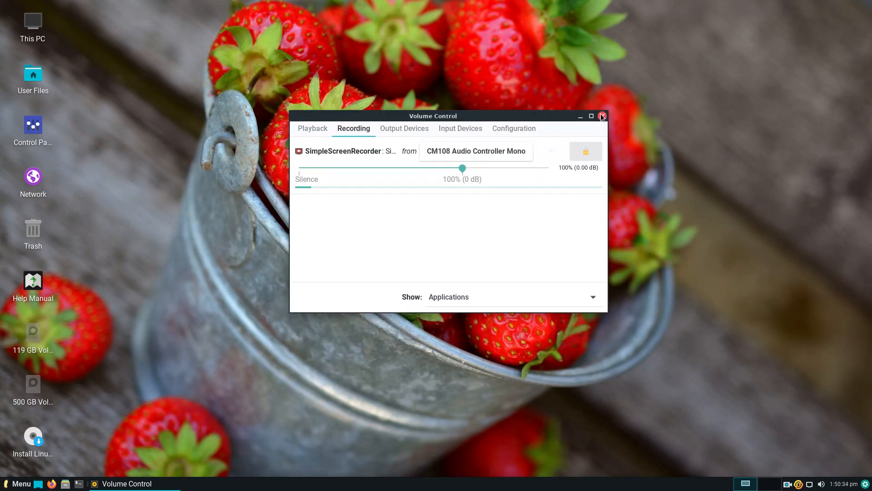
click(601, 115)
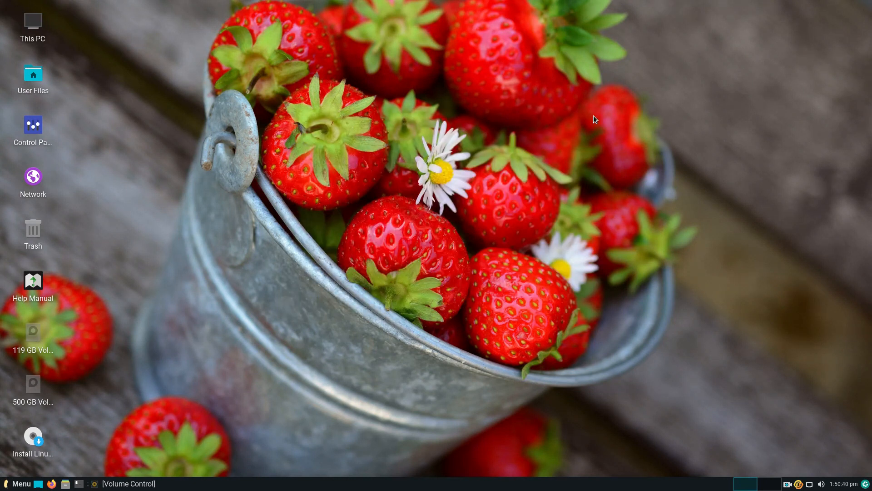
mouse_move(552, 179)
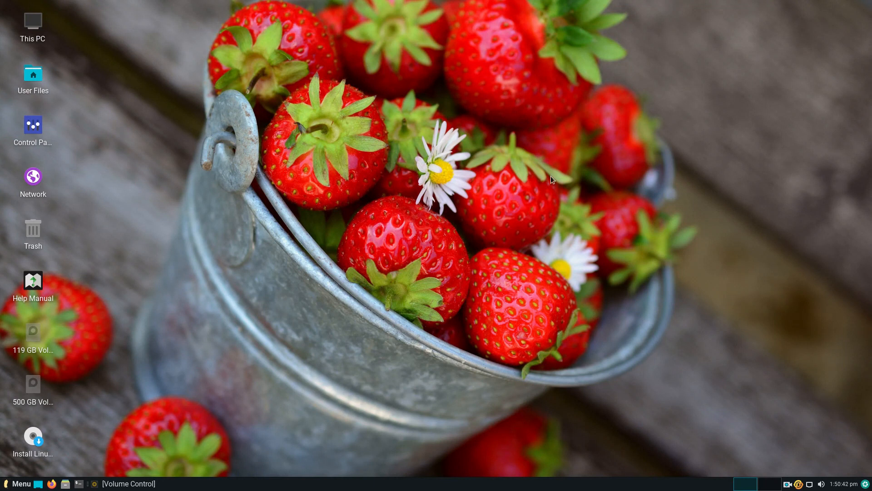
mouse_move(641, 209)
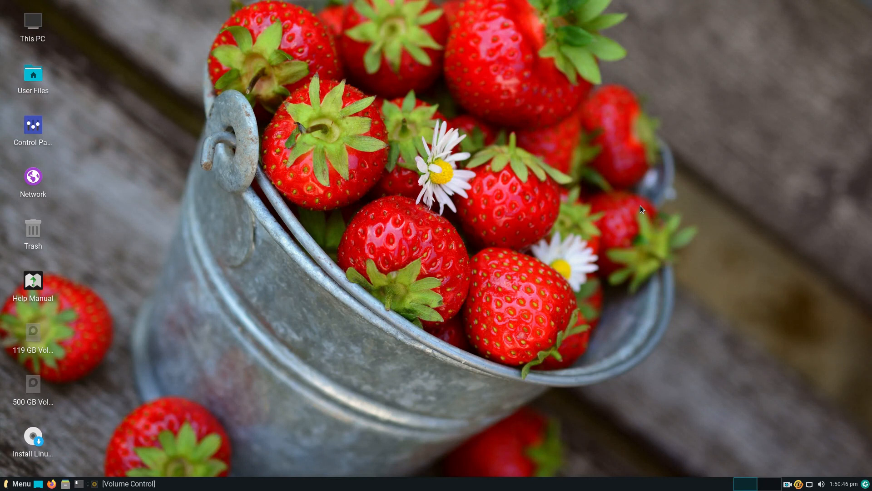
Restore the SimpleScreenRecorder window from its tray icon to show the recording status.
click(16, 484)
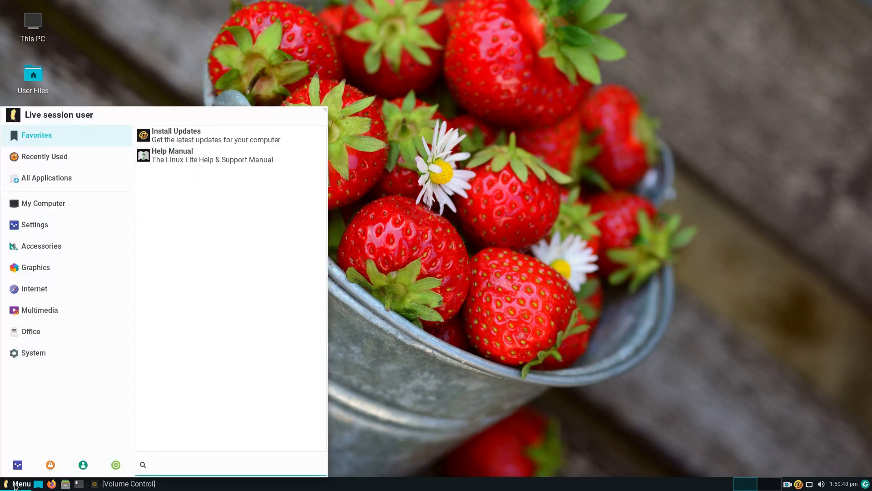
right_click(295, 80)
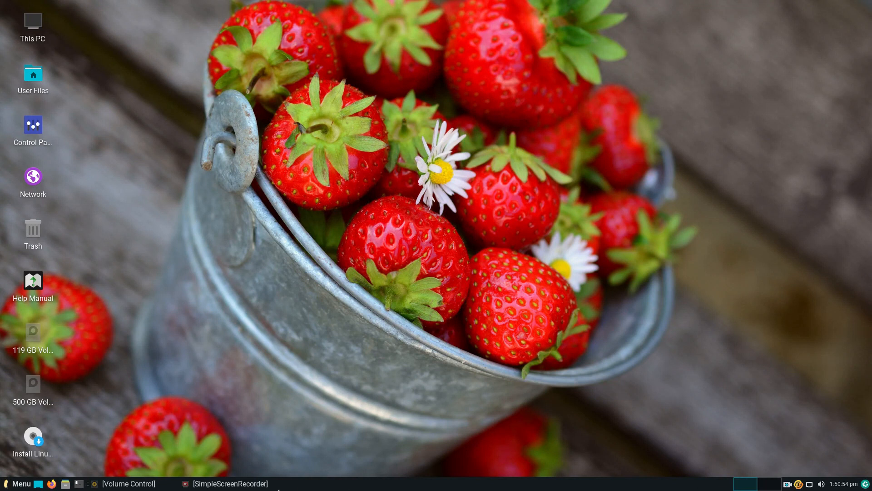
click(228, 483)
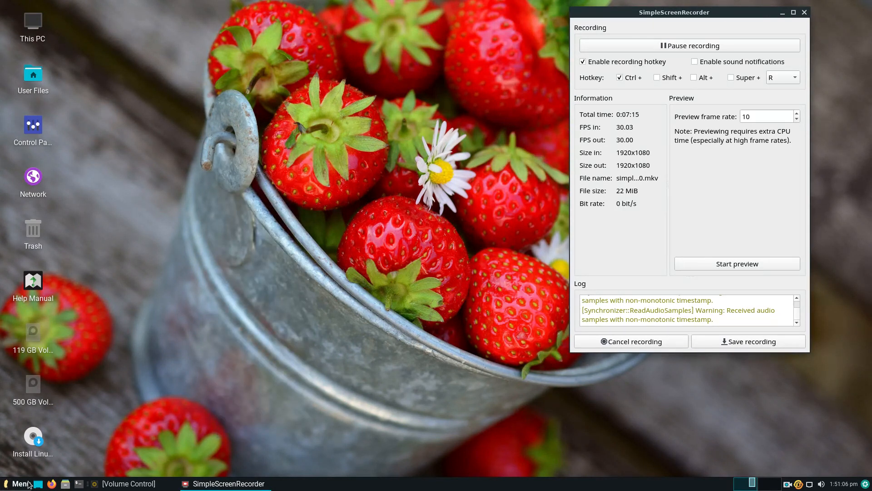
click(18, 483)
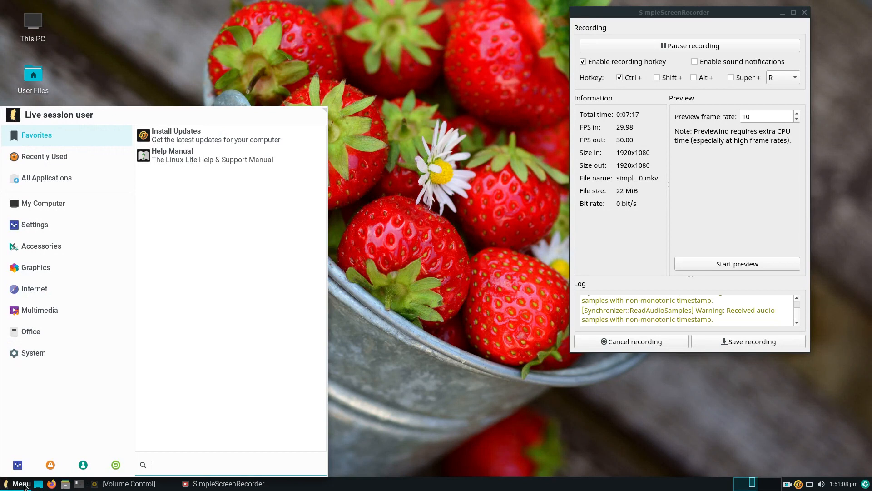
click(338, 364)
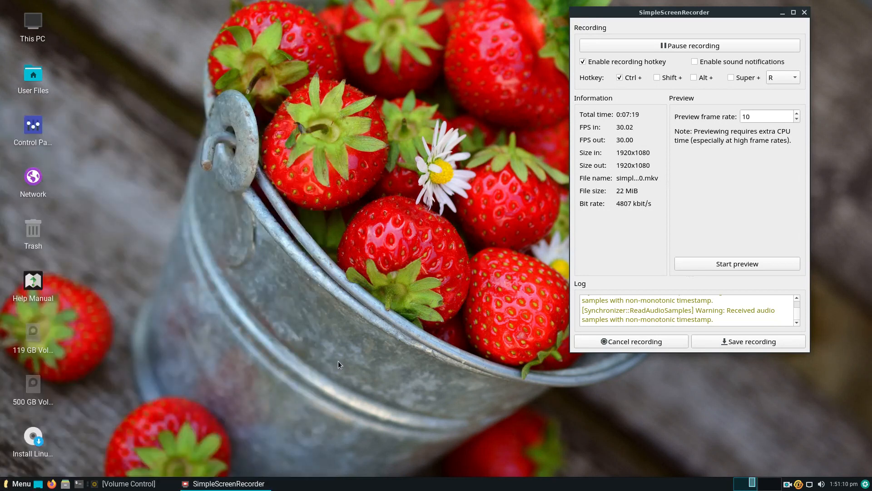